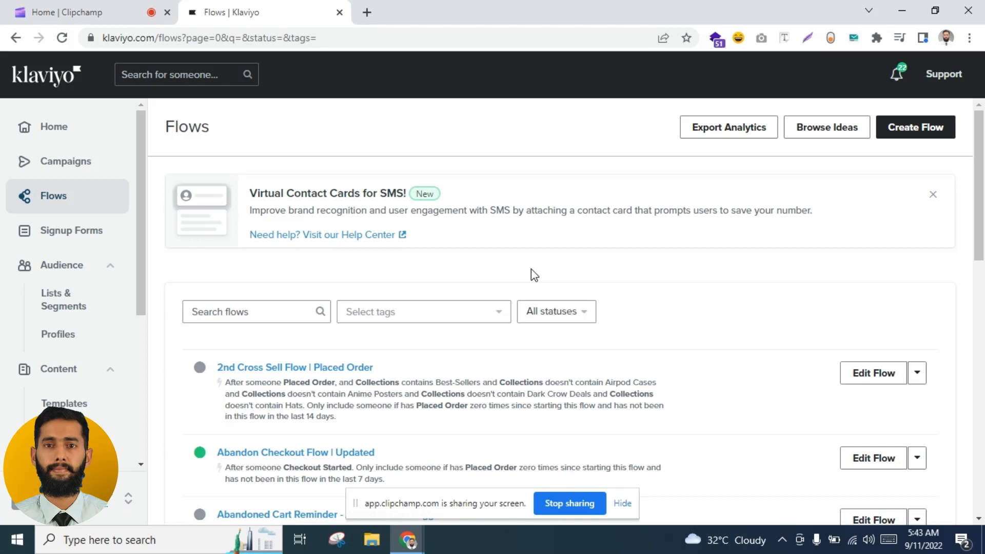
{"action": "mouse_move", "coordinate": [542, 142]}
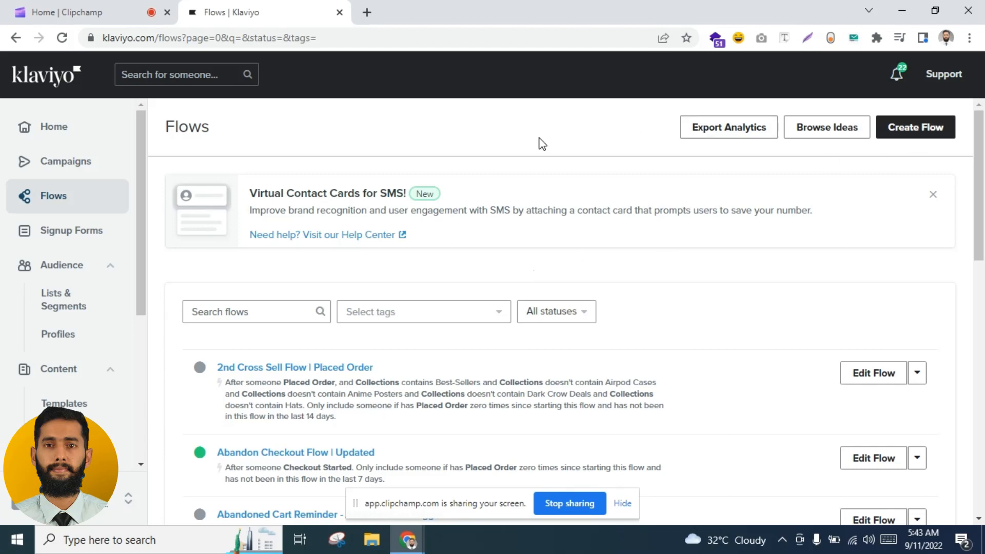
{"action": "mouse_move", "coordinate": [610, 125]}
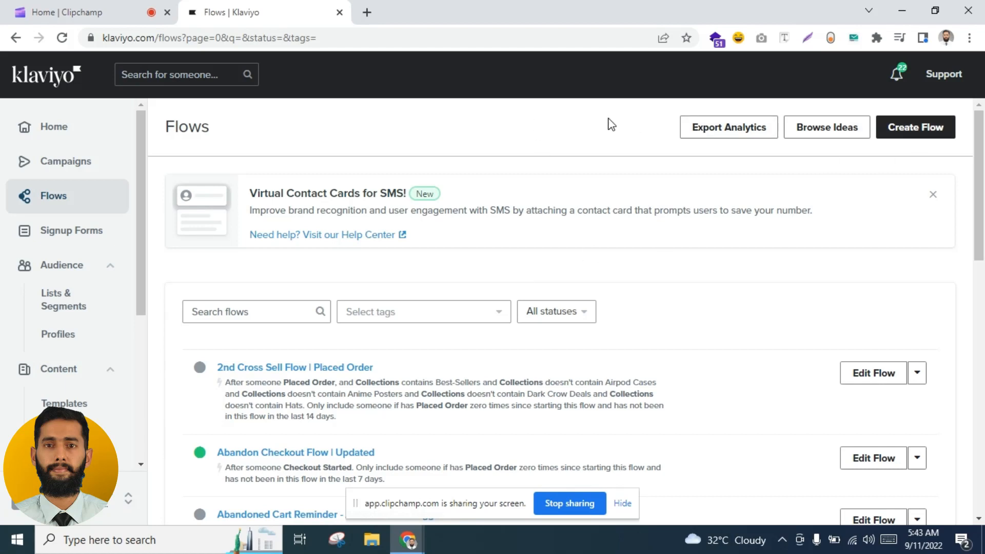
Step: Create a flow from scratch named 'winback flow | marketing chamber'
{"action": "left_click", "coordinate": [916, 127]}
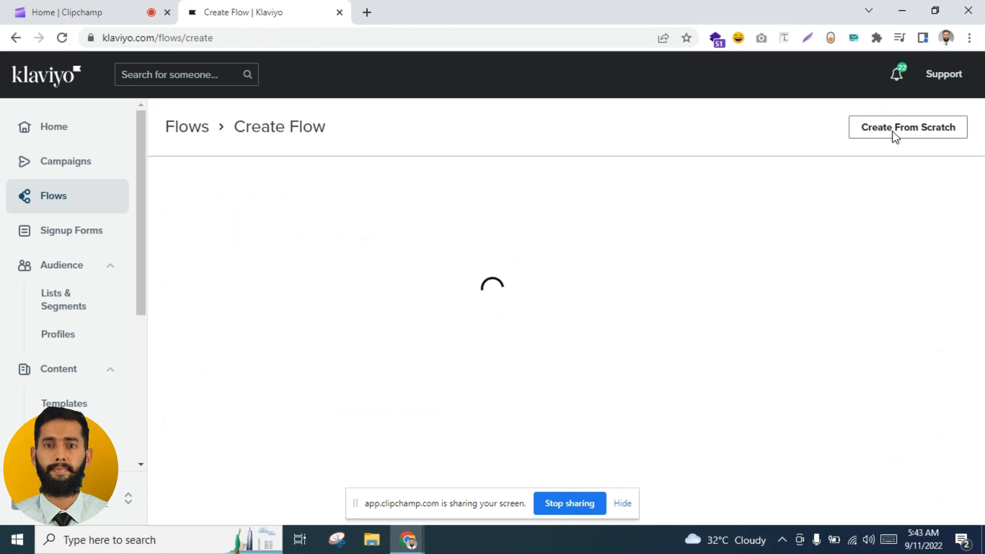
{"action": "left_click", "coordinate": [907, 128]}
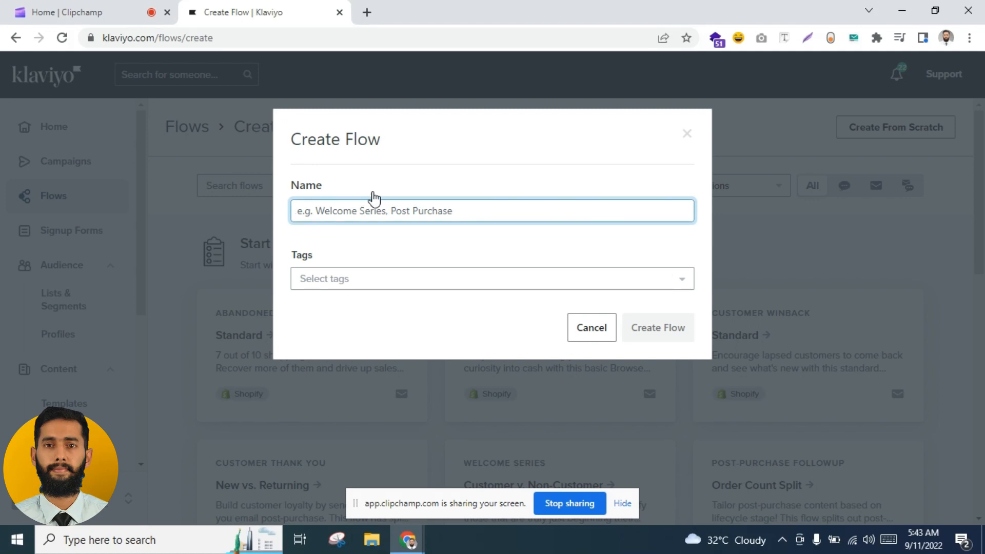
{"action": "type", "text": "winab"}
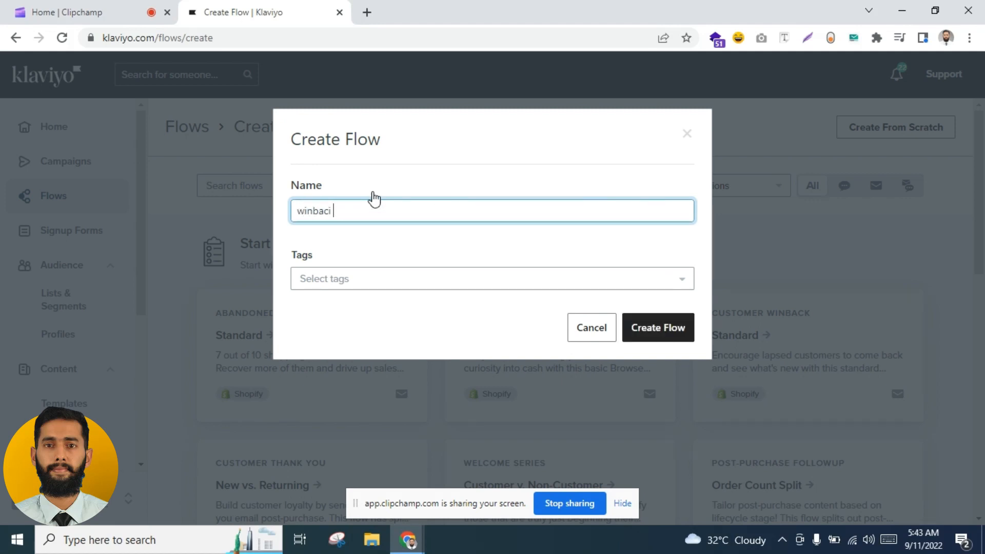
{"action": "type", "text": "winback flow | marketing chamber"}
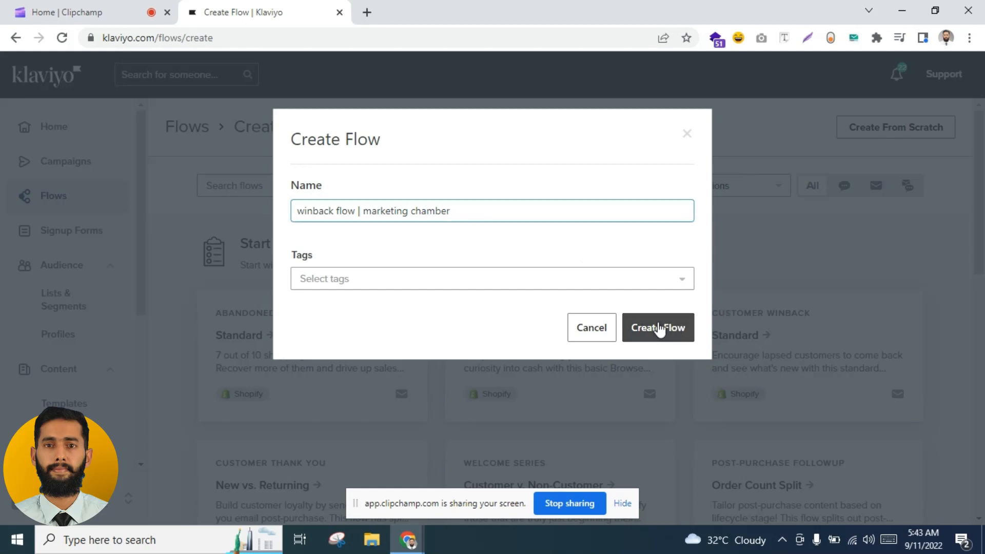
{"action": "left_click", "coordinate": [658, 327]}
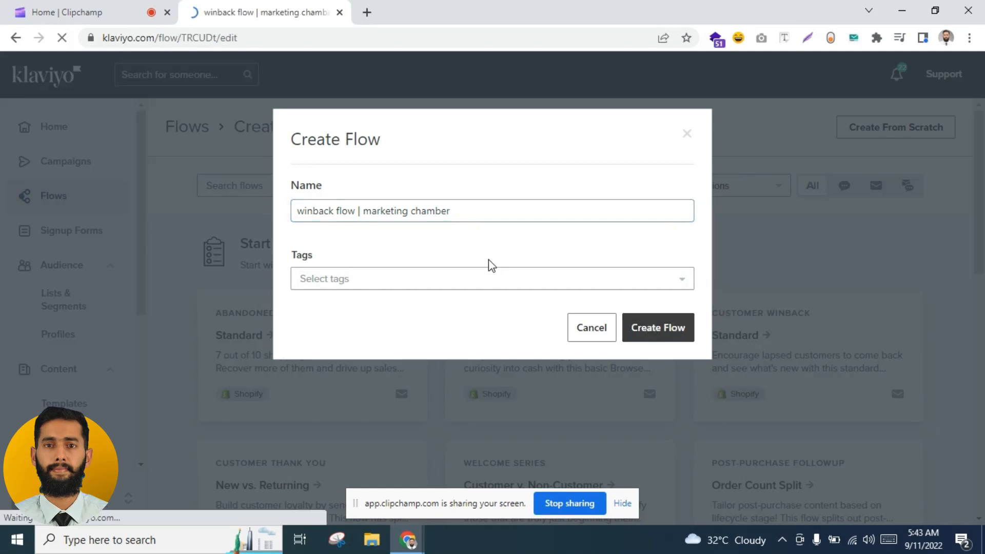
Step: Set the trigger to Placed Order and filter to people who placed an order zero times
{"action": "left_click", "coordinate": [658, 328]}
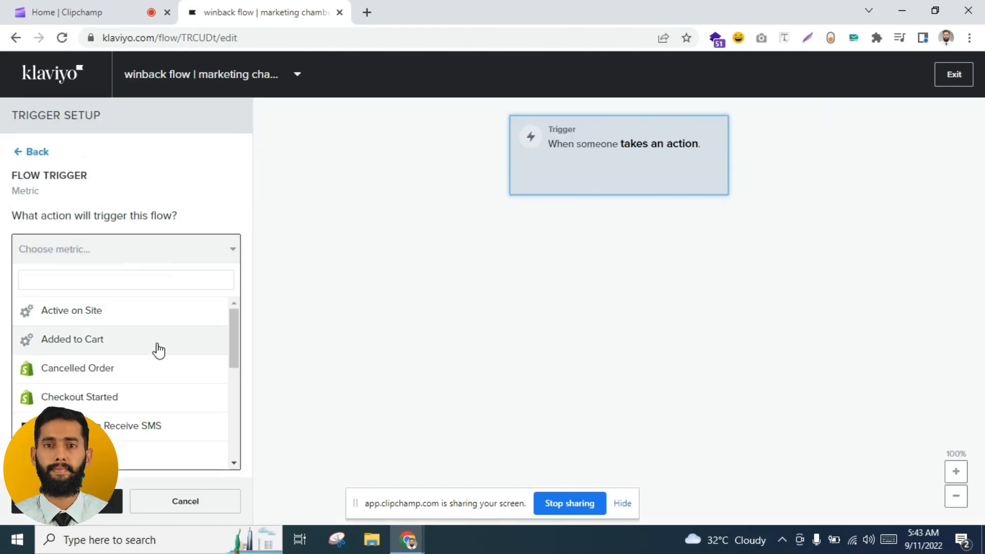
{"action": "type", "text": "pla"}
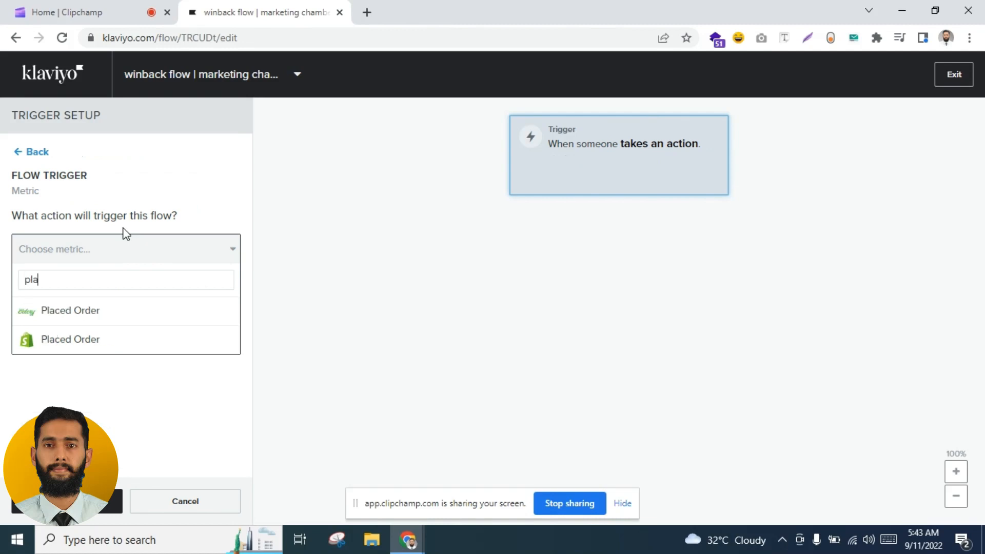
{"action": "left_click", "coordinate": [70, 339]}
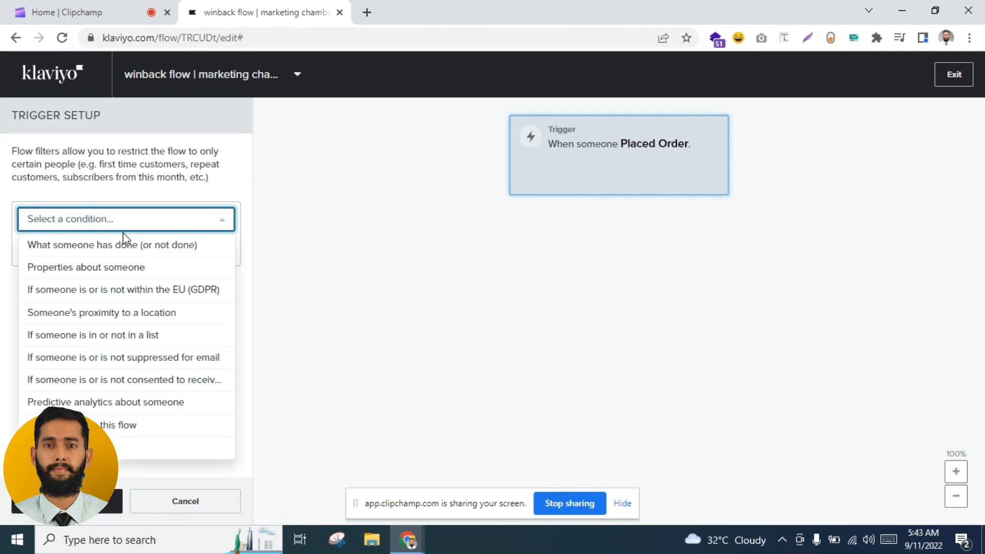
{"action": "left_click", "coordinate": [110, 245]}
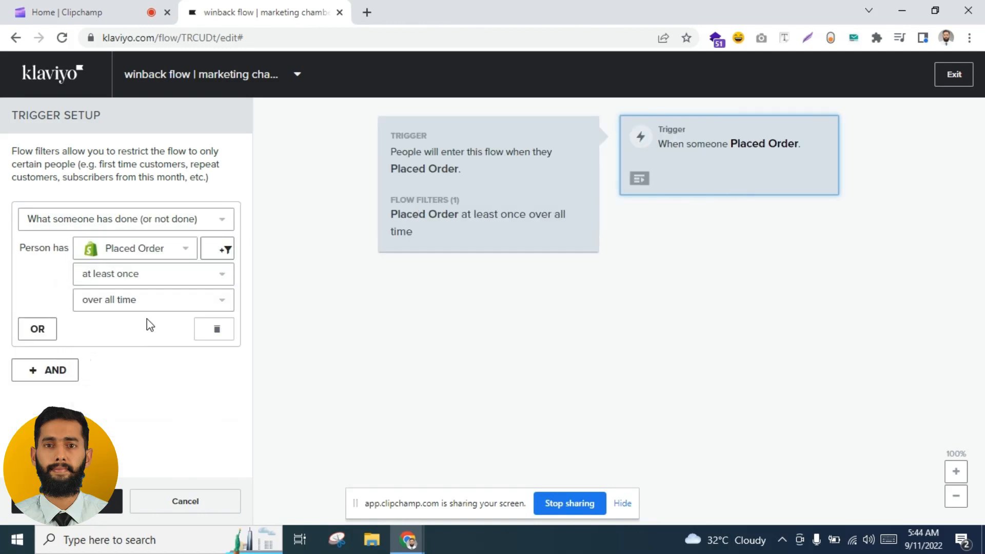
{"action": "left_click", "coordinate": [152, 300]}
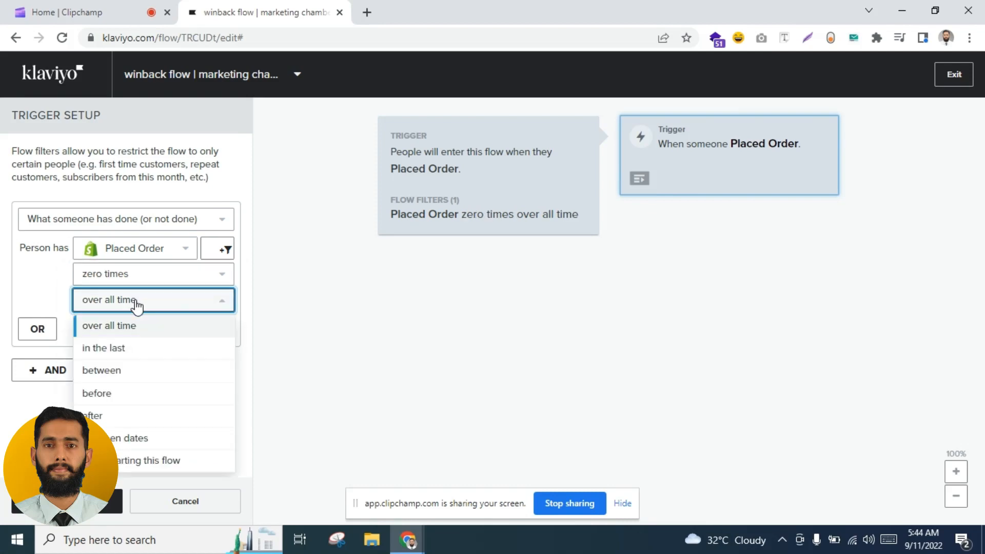
{"action": "left_click", "coordinate": [149, 460]}
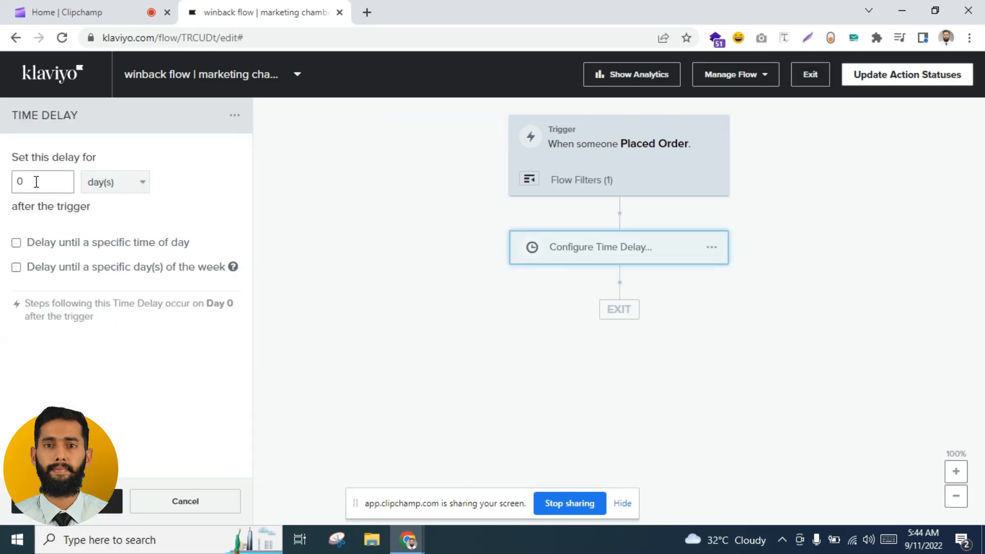
Step: Set the time delay to wait 180 days after the trigger
{"action": "type", "text": "180"}
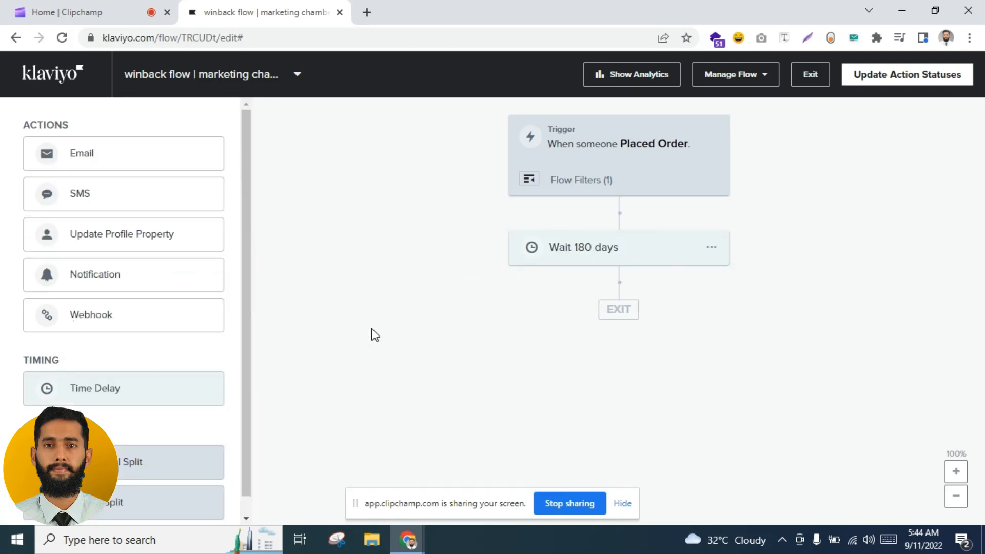
{"action": "mouse_move", "coordinate": [604, 263]}
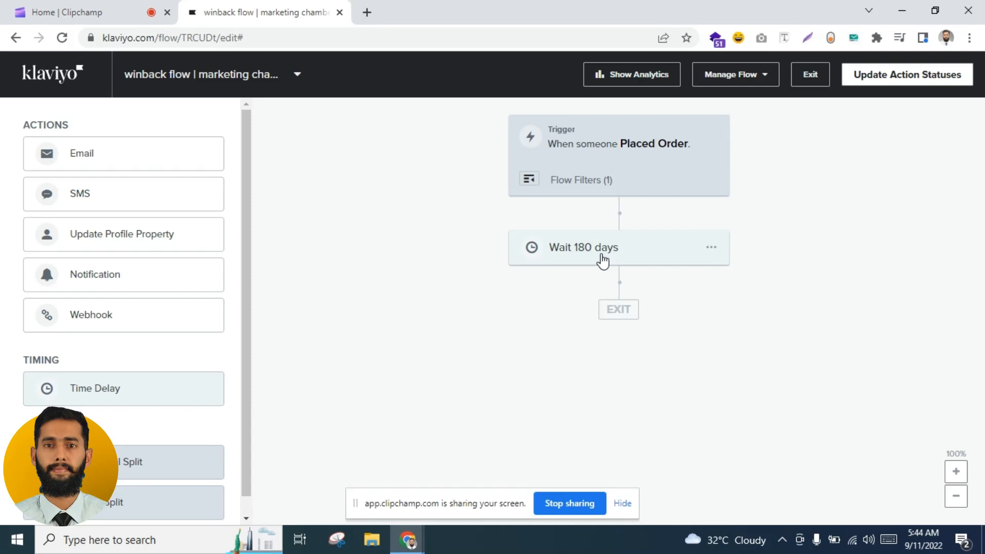
{"action": "mouse_move", "coordinate": [499, 261]}
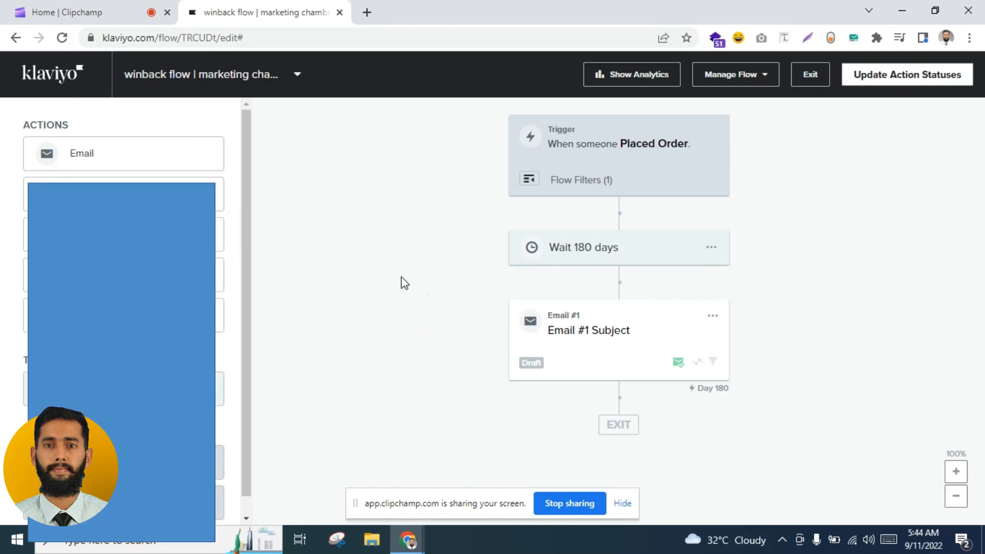
Step: Give the first email the subject 'We Miss You!' and choose drag-and-drop design
{"action": "left_click", "coordinate": [610, 331]}
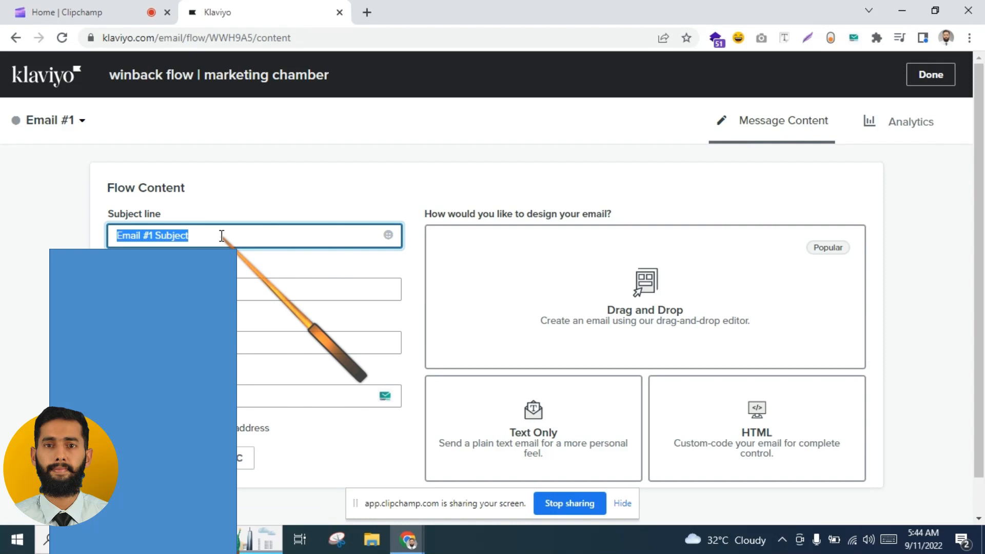
{"action": "type", "text": "Evey"}
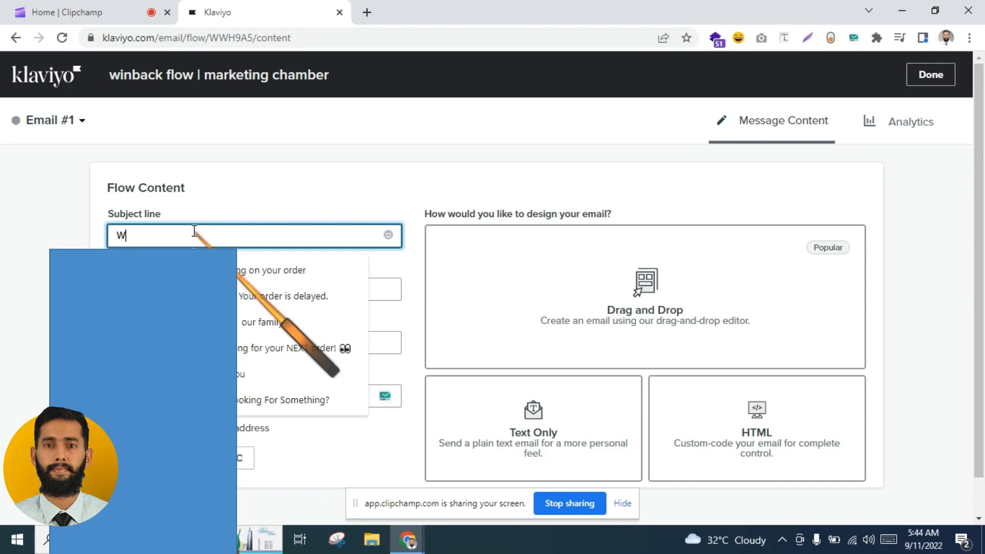
{"action": "type", "text": "e Misse"}
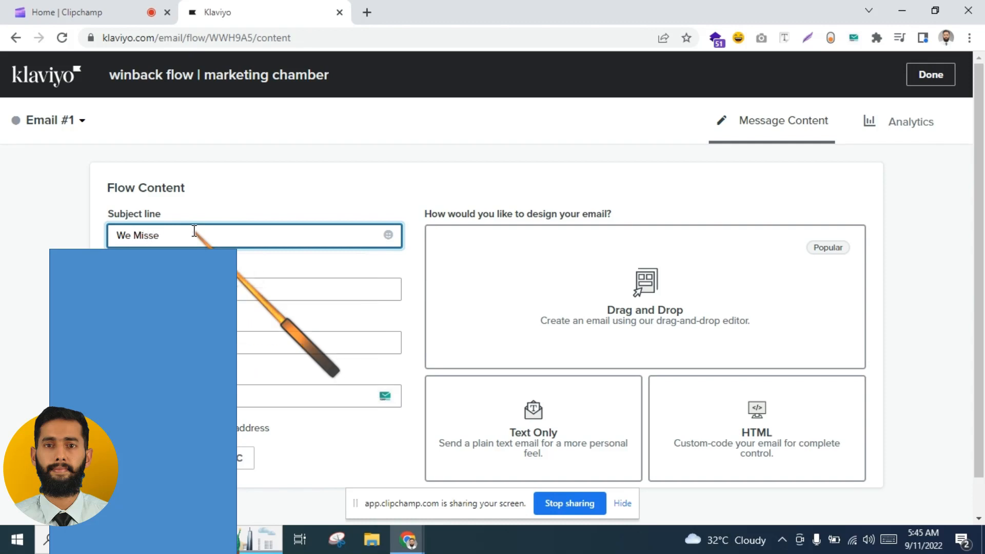
{"action": "type", "text": "You!"}
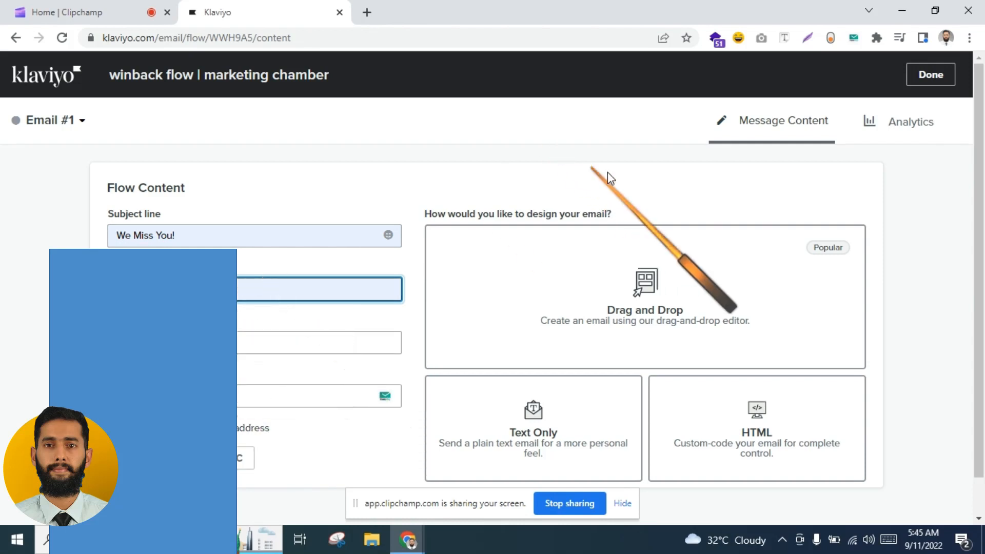
{"action": "left_click", "coordinate": [646, 293]}
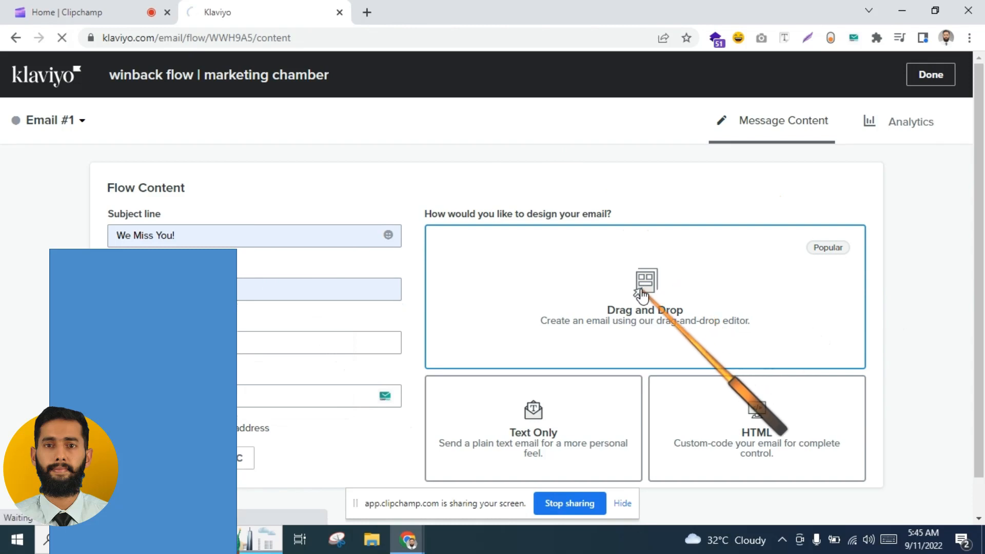
Step: Apply the Basic starter template to Email #1 and start editing its body text
{"action": "left_click", "coordinate": [645, 293]}
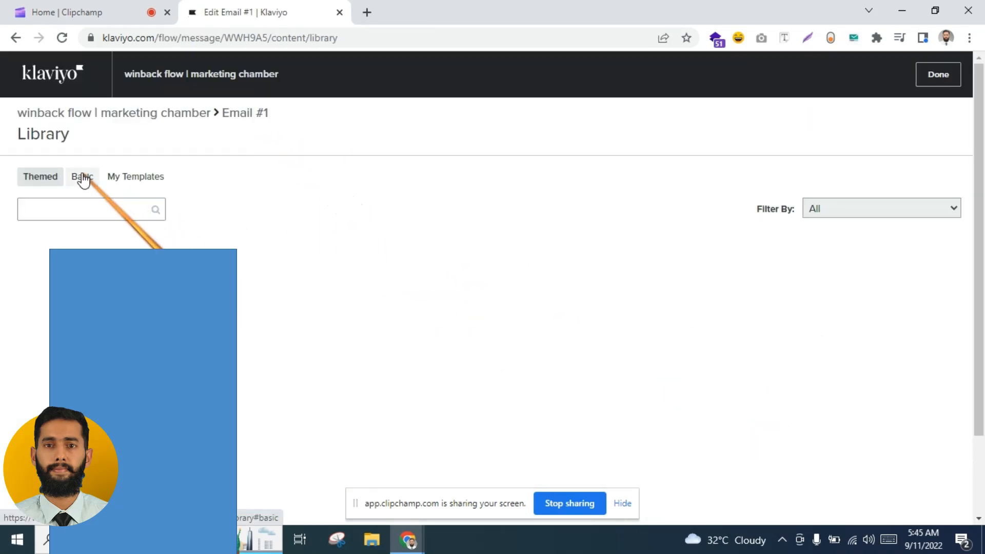
{"action": "left_click", "coordinate": [82, 176]}
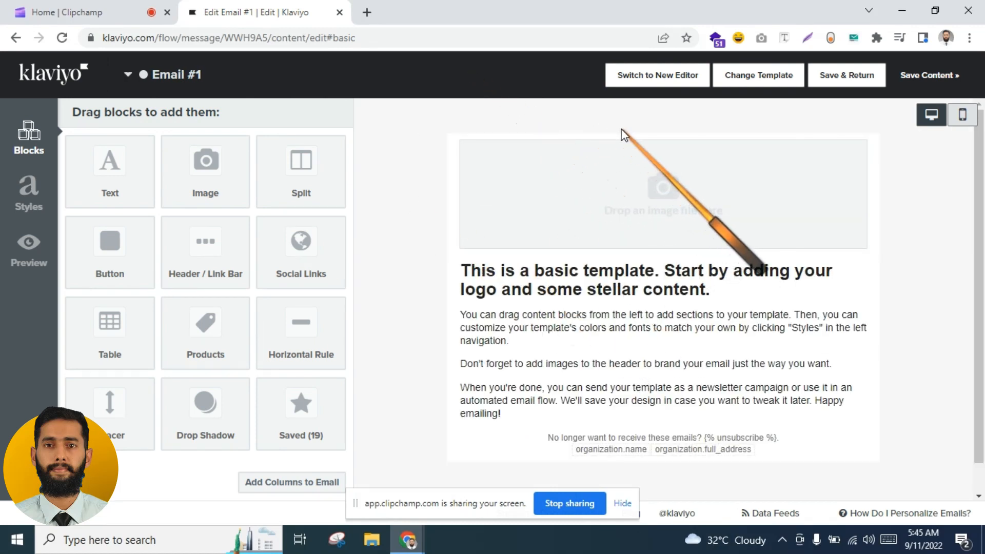
{"action": "left_click", "coordinate": [638, 196]}
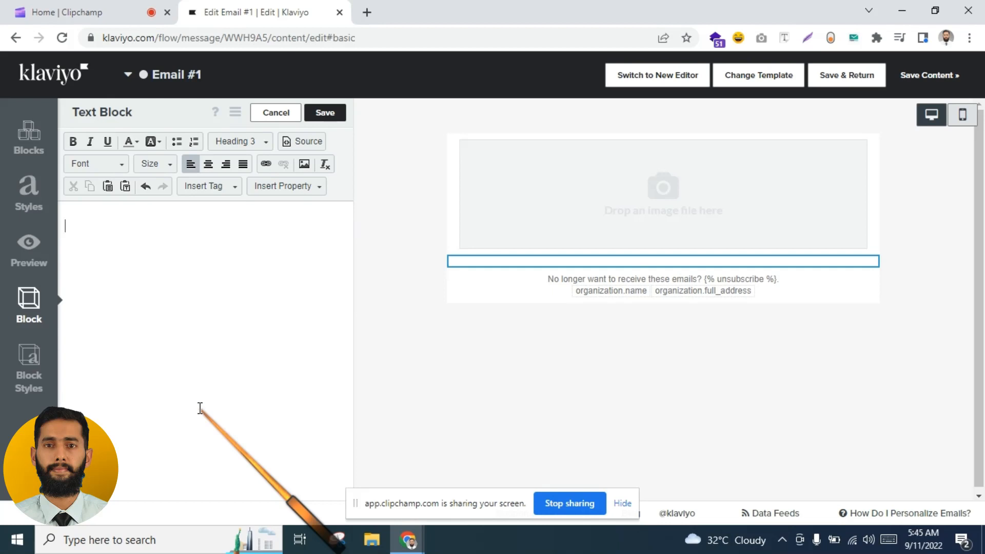
Step: Write the message thanking customers for their purchase from x brand and noting they did not purchase for a few months
{"action": "type", "text": "Hello!"}
{"action": "type", "text": "Thank you"}
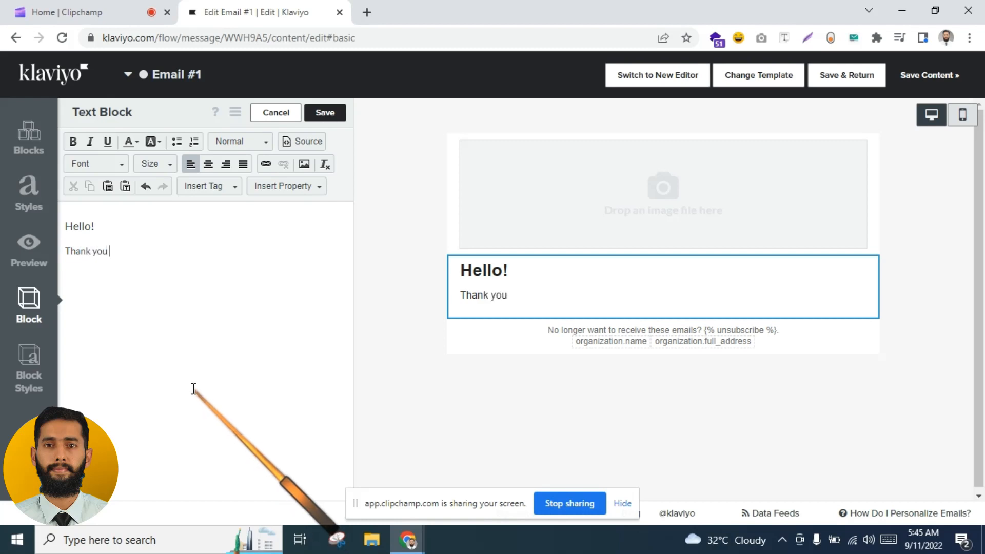
{"action": "type", "text": "foryour previous"}
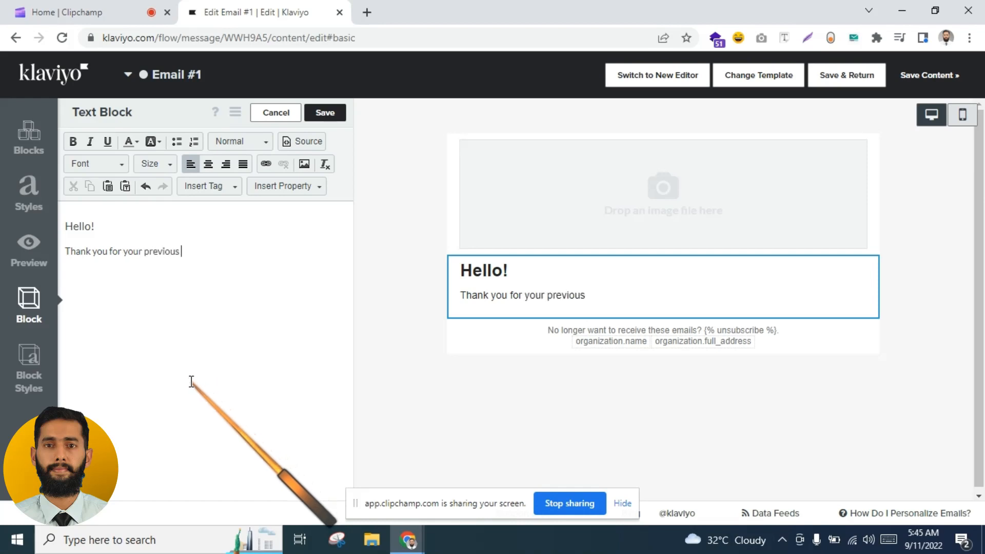
{"action": "type", "text": "purchase"}
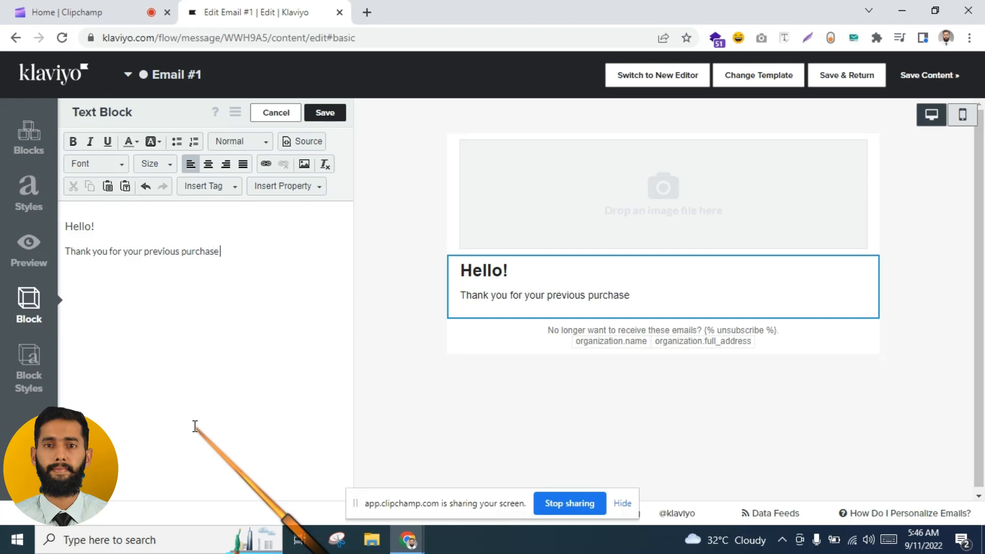
{"action": "type", "text": "from x br"}
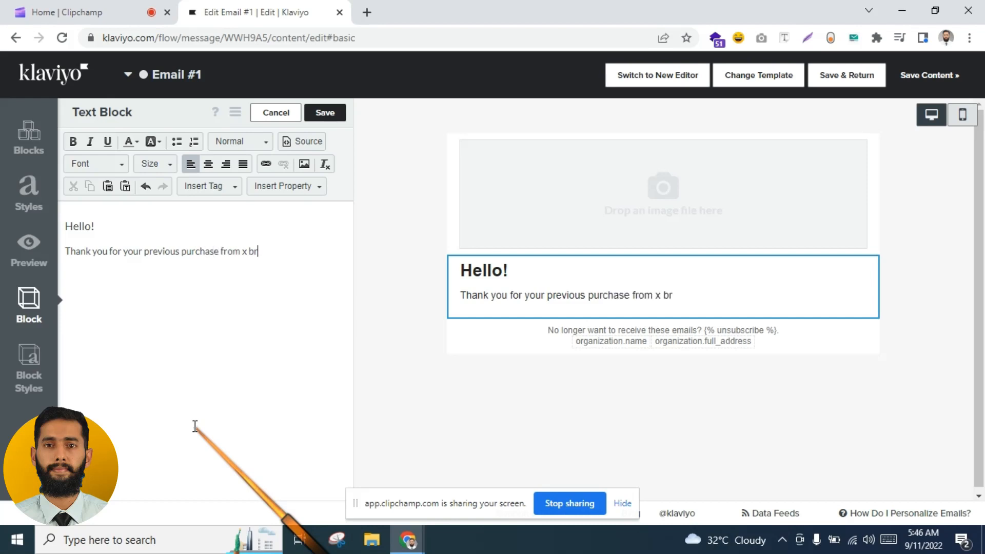
{"action": "type", "text": "and. We noticed"}
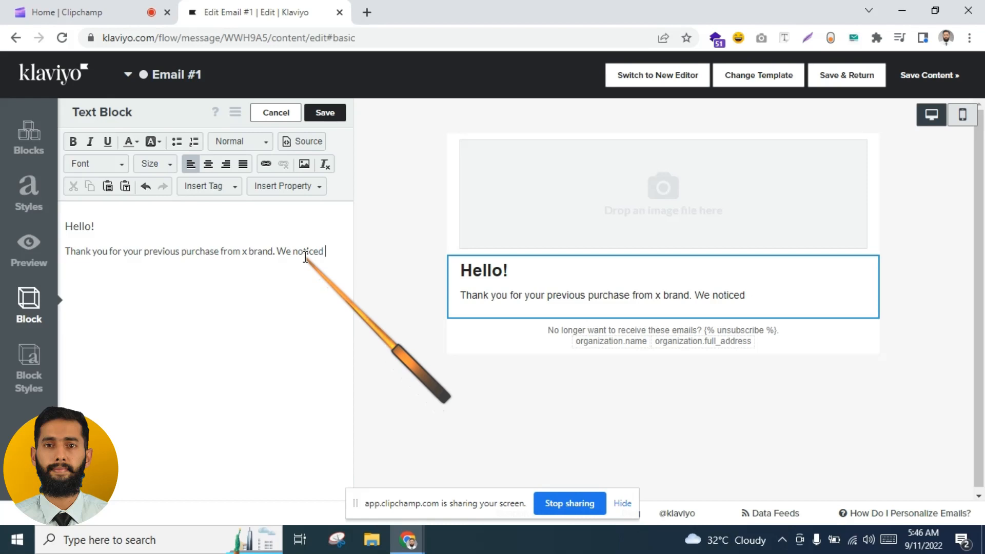
{"action": "type", "text": "it;"}
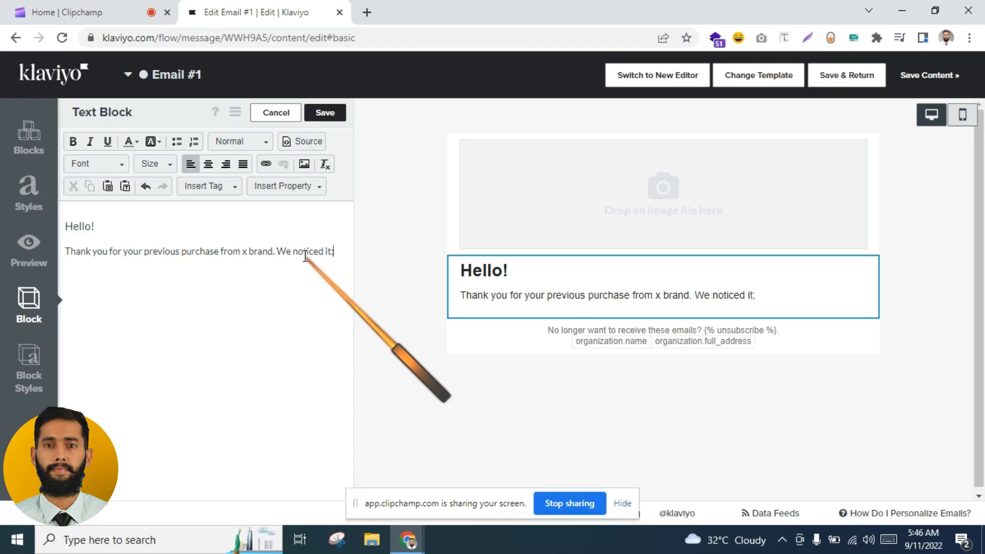
{"action": "key", "text": "Backspace"}
{"action": "type", "text": "'s been"}
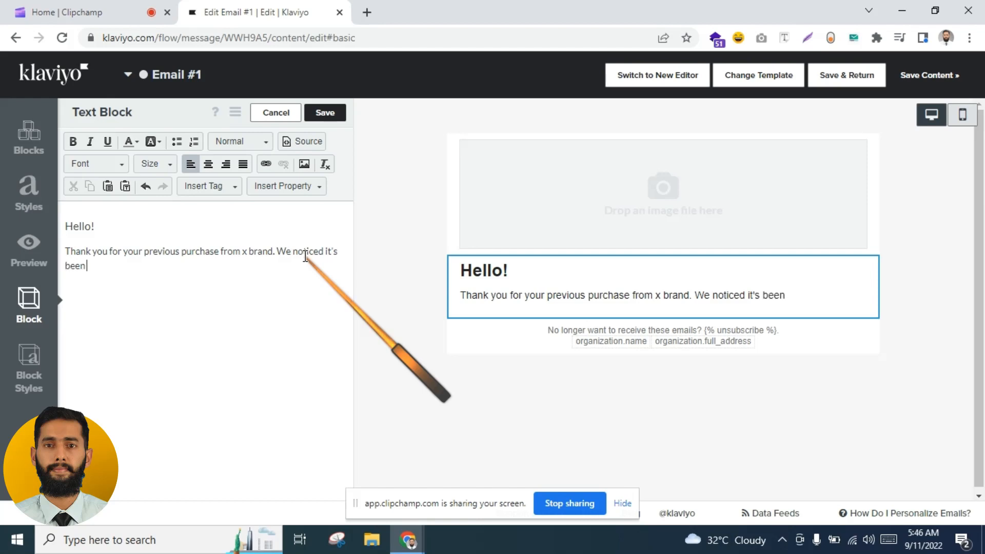
{"action": "type", "text": "a f"}
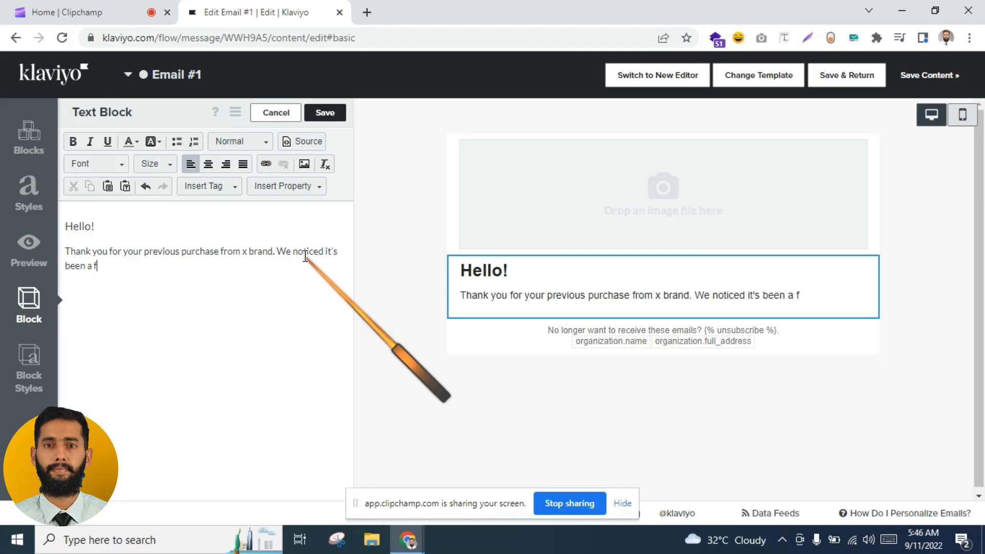
{"action": "type", "text": "r"}
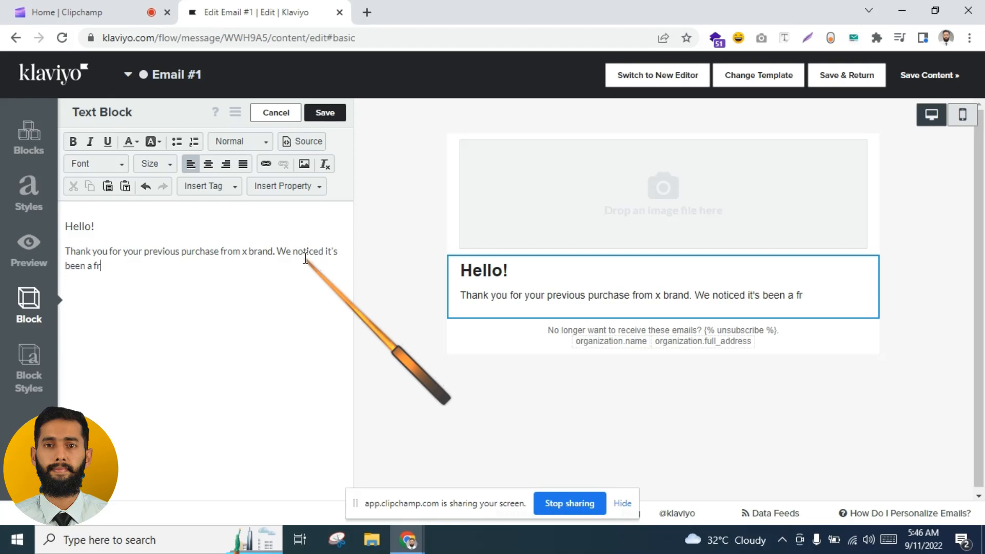
{"action": "type", "text": "ew"}
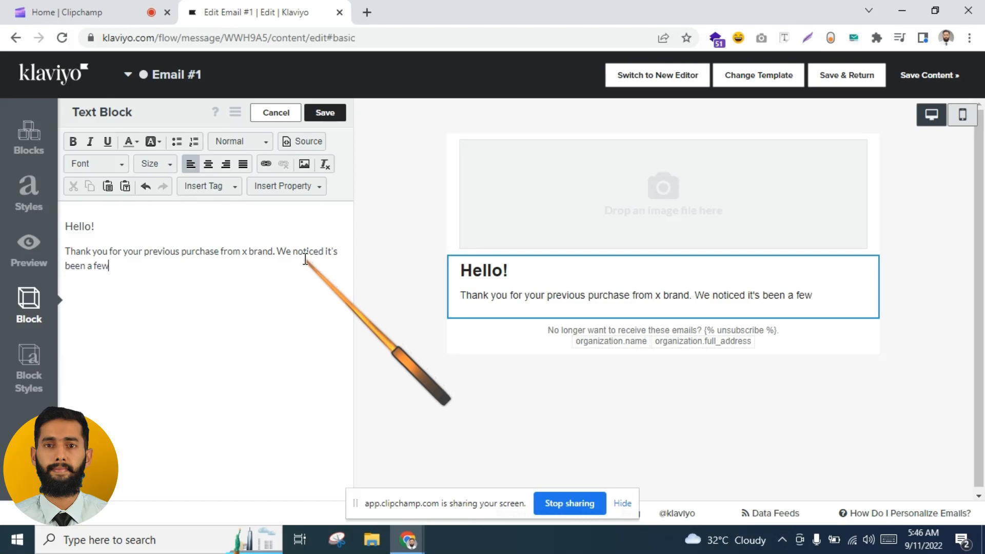
{"action": "type", "text": "months"}
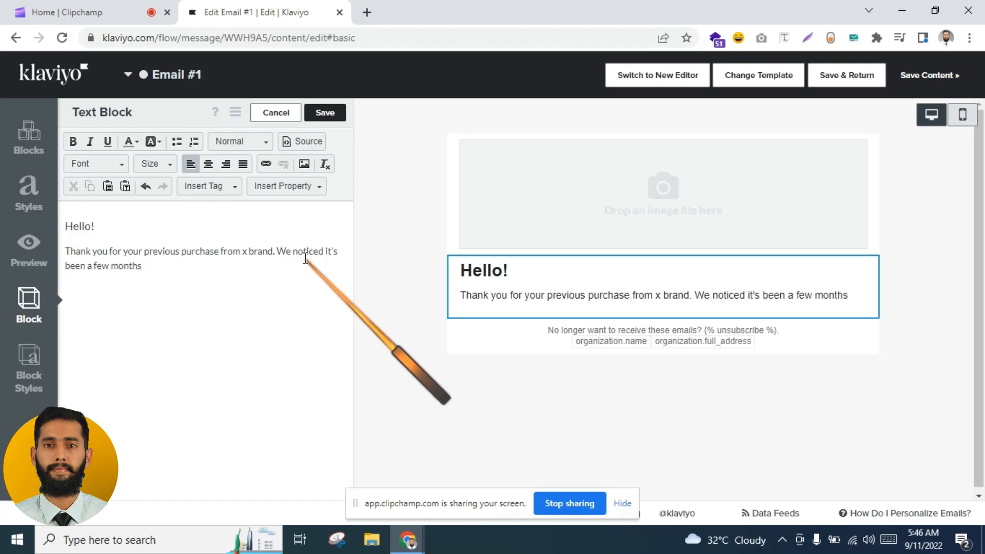
{"action": "type", "text": ", you"}
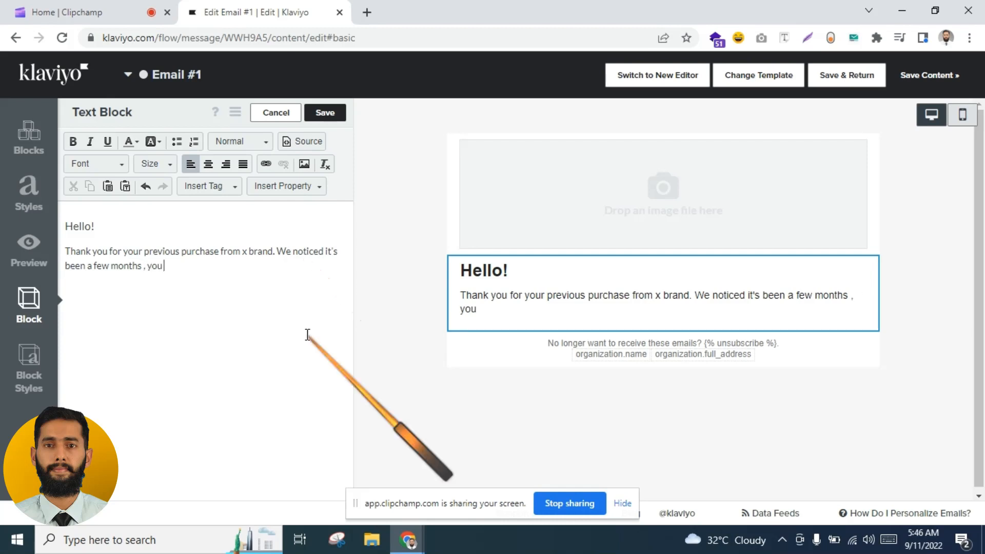
{"action": "type", "text": "have miss"}
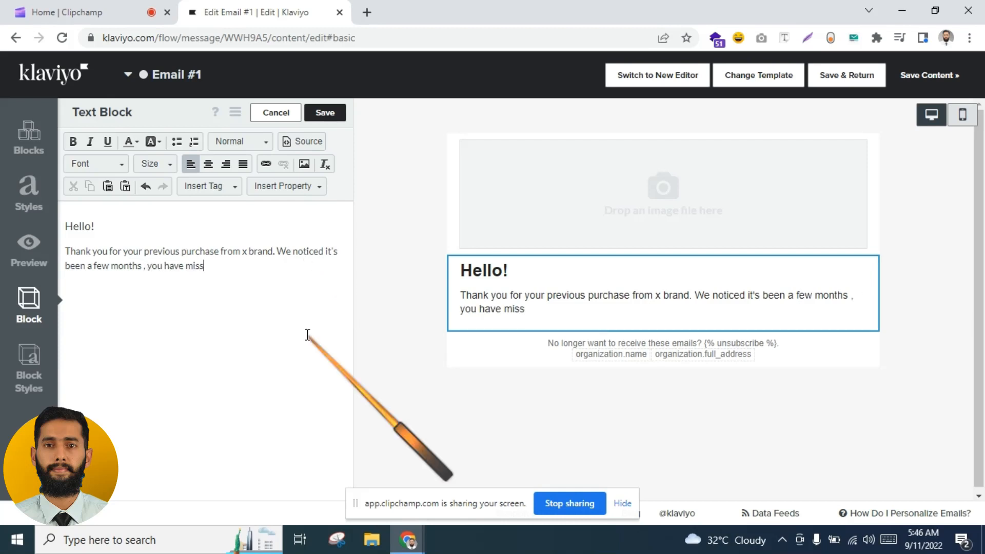
{"action": "type", "text": "ed"}
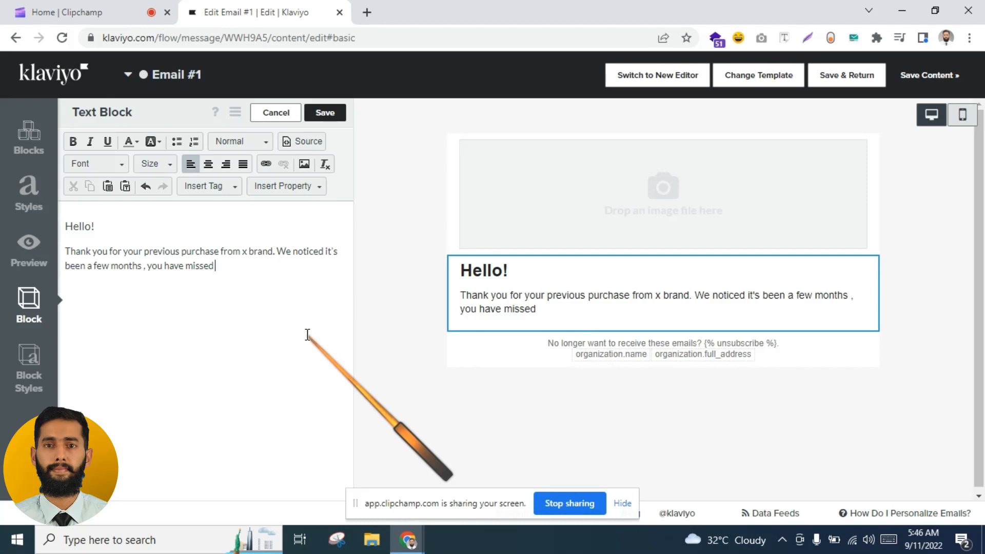
{"action": "key", "text": "Backspace"}
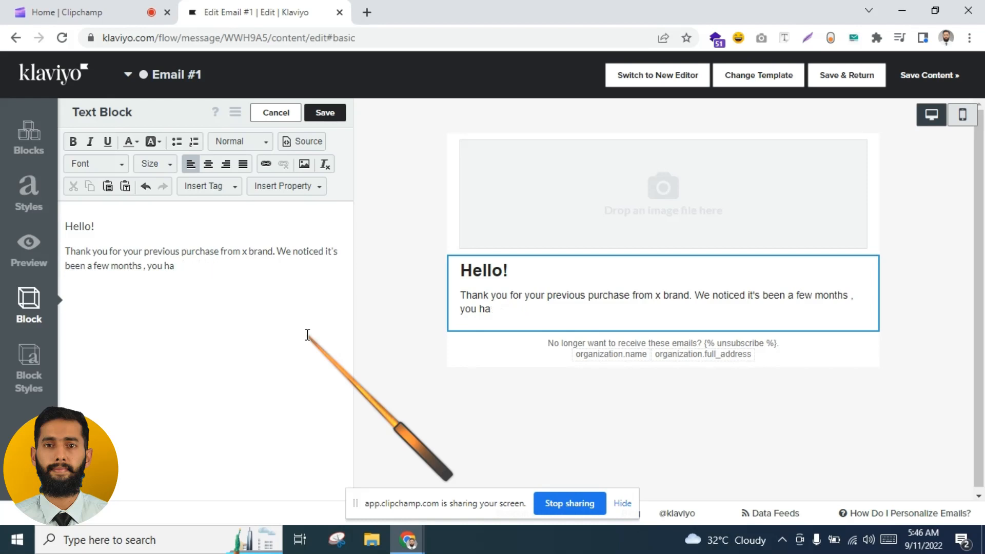
{"action": "type", "text": "did"}
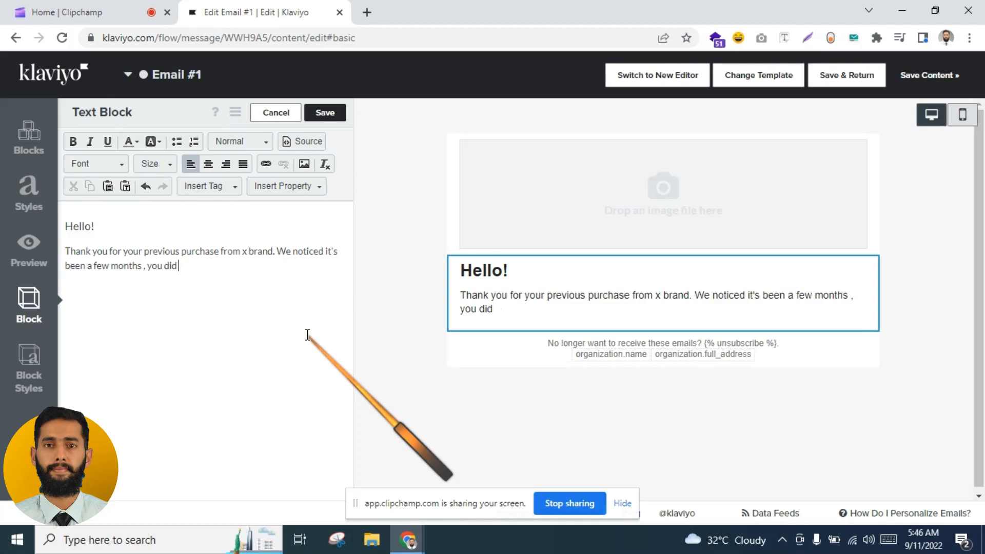
{"action": "type", "text": "not purchase"}
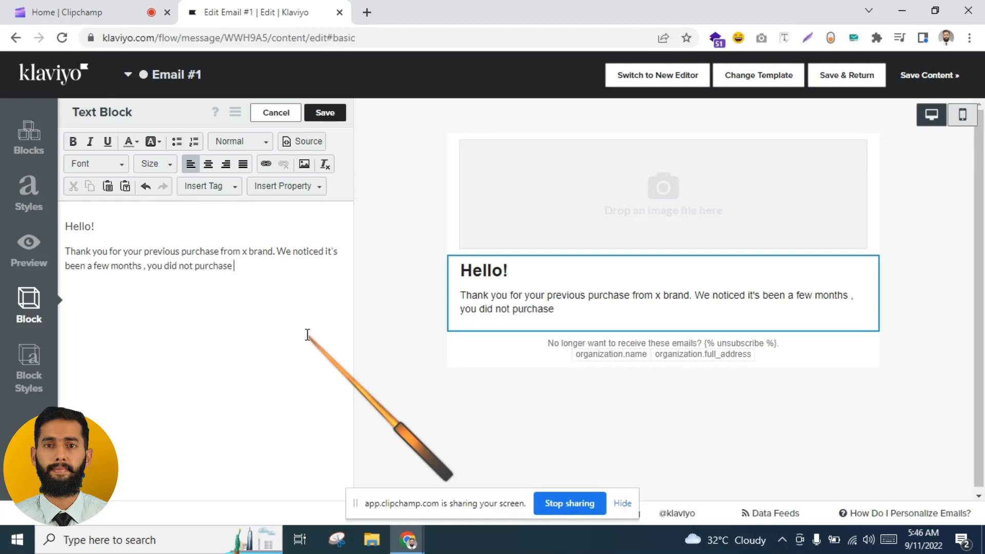
{"action": "type", "text": "from us"}
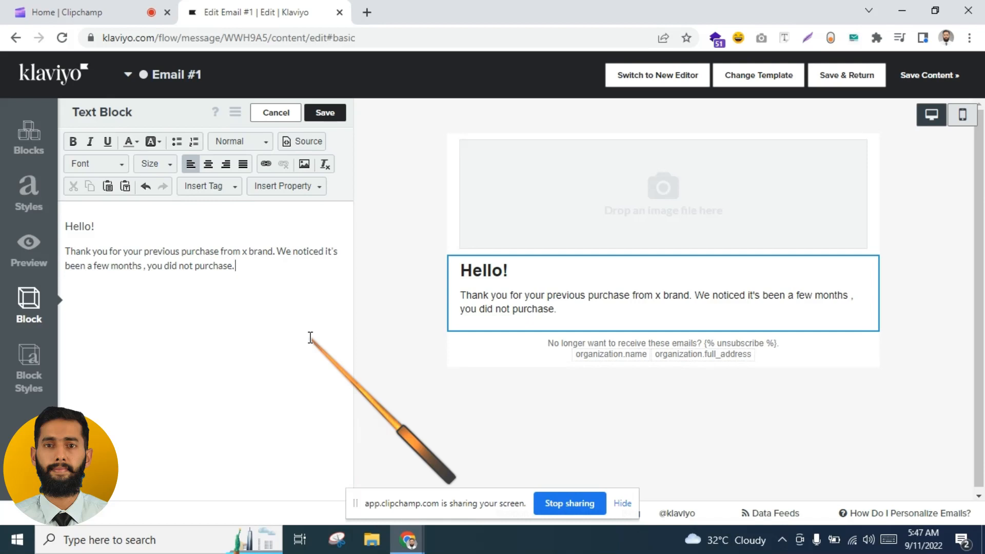
Step: Add the sentence 'And you have missed exclusive giveaways and new arrivals.'
{"action": "type", "text": "Adn"}
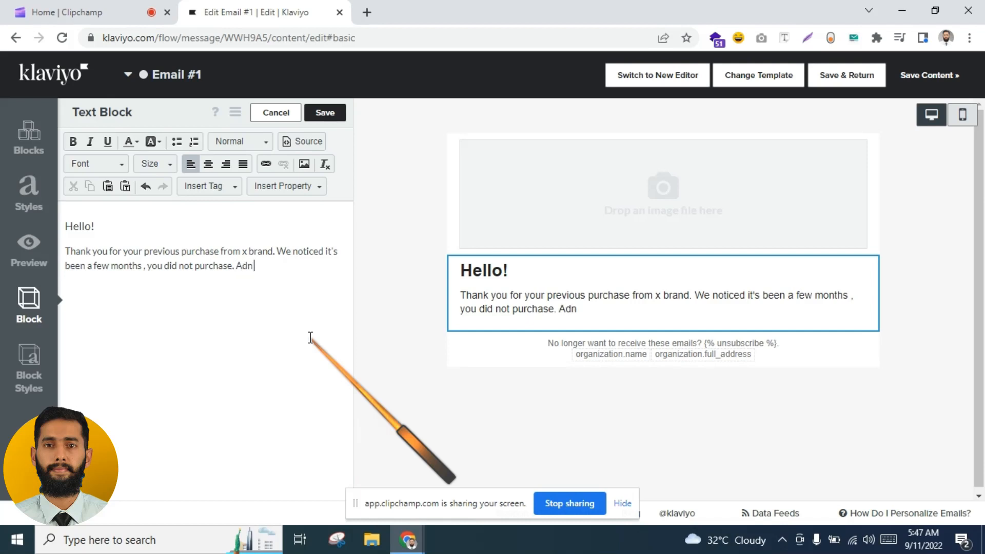
{"action": "key", "text": "Backspace"}
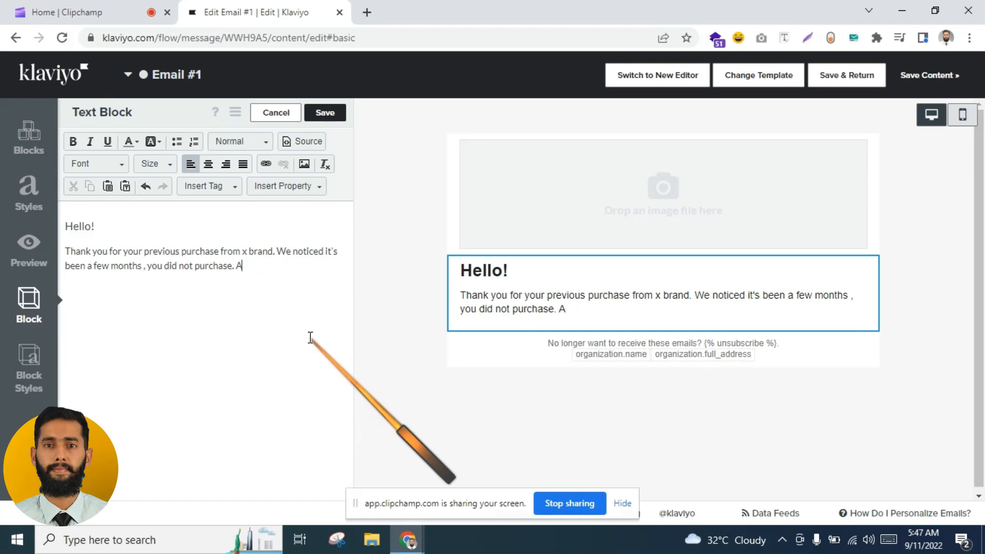
{"action": "type", "text": "nd you have missed exlu"}
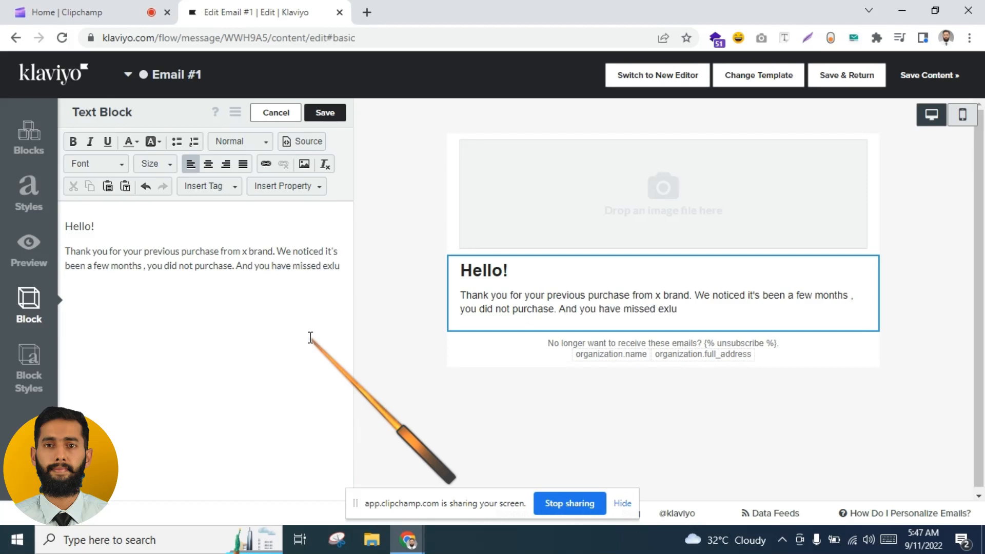
{"action": "type", "text": "sive"}
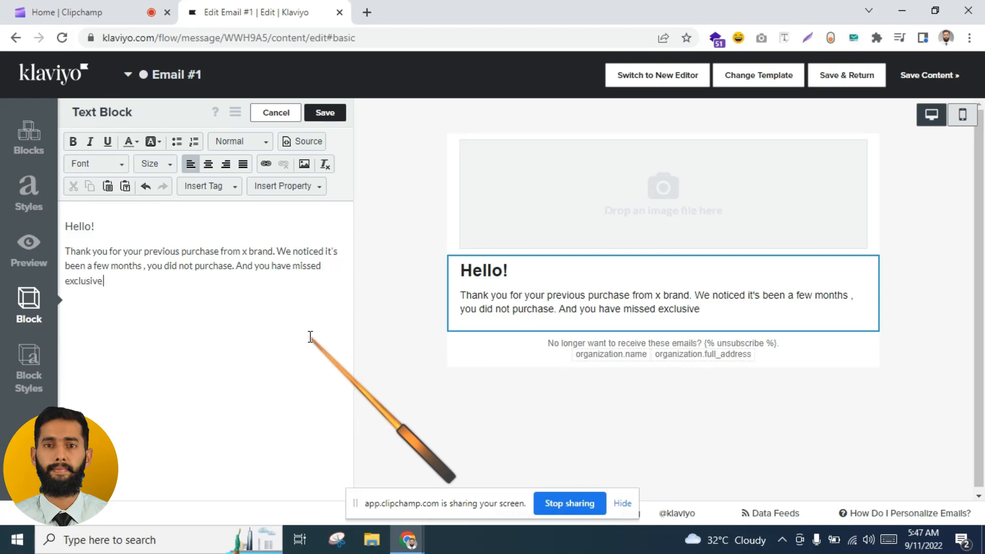
{"action": "type", "text": "giveawa"}
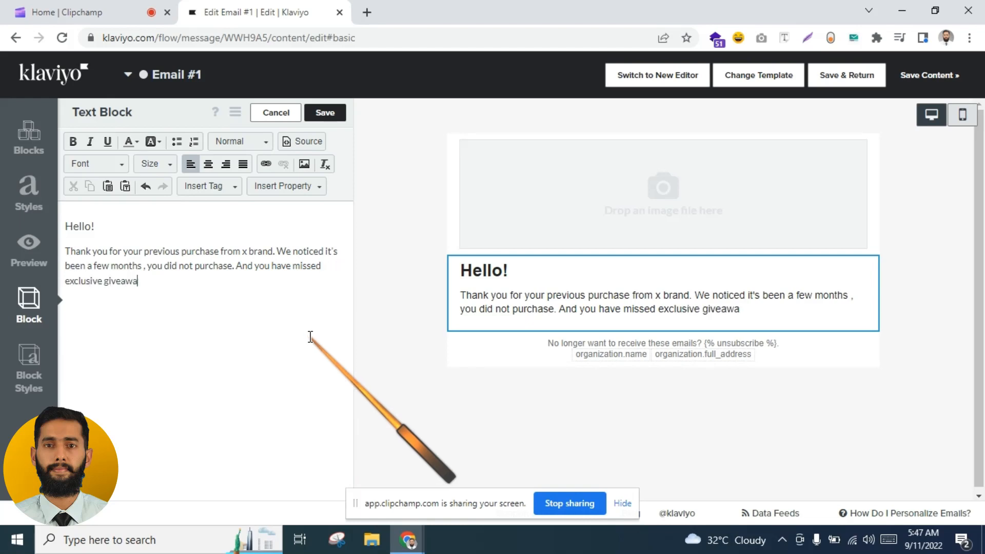
{"action": "type", "text": "ys and"}
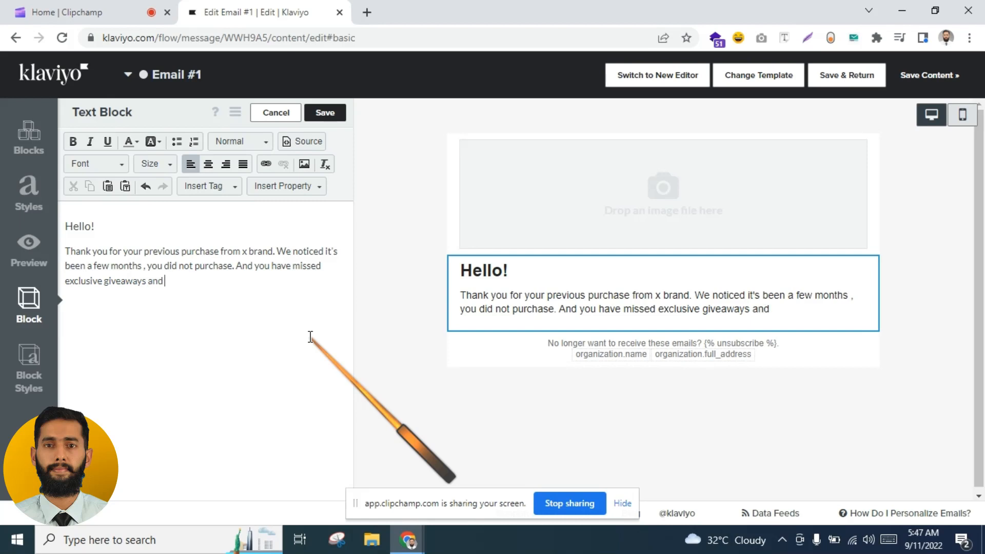
{"action": "type", "text": "nre"}
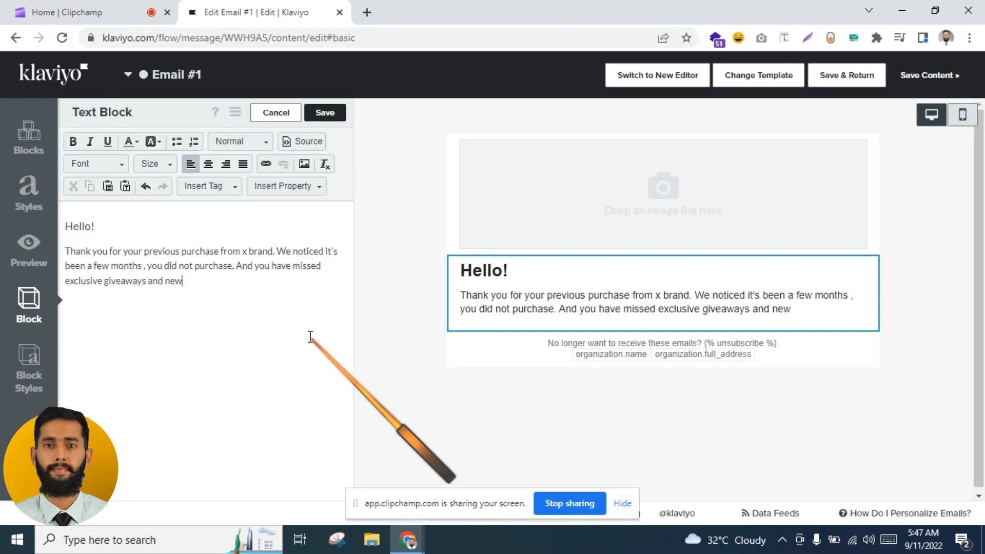
{"action": "type", "text": "arrivals."}
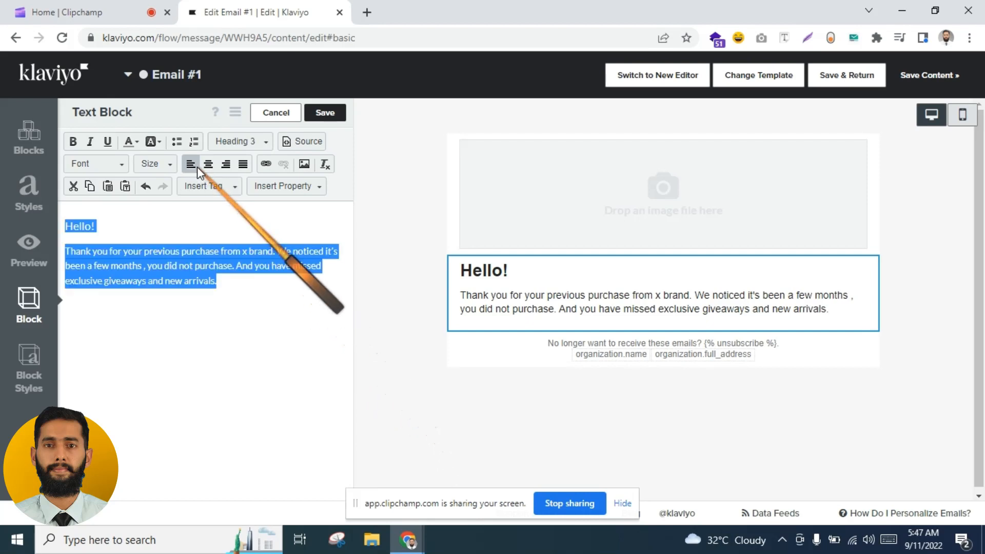
Step: Center the message and add the line offering an extra X% OFF to win you back
{"action": "left_click", "coordinate": [208, 164]}
{"action": "type", "text": "T"}
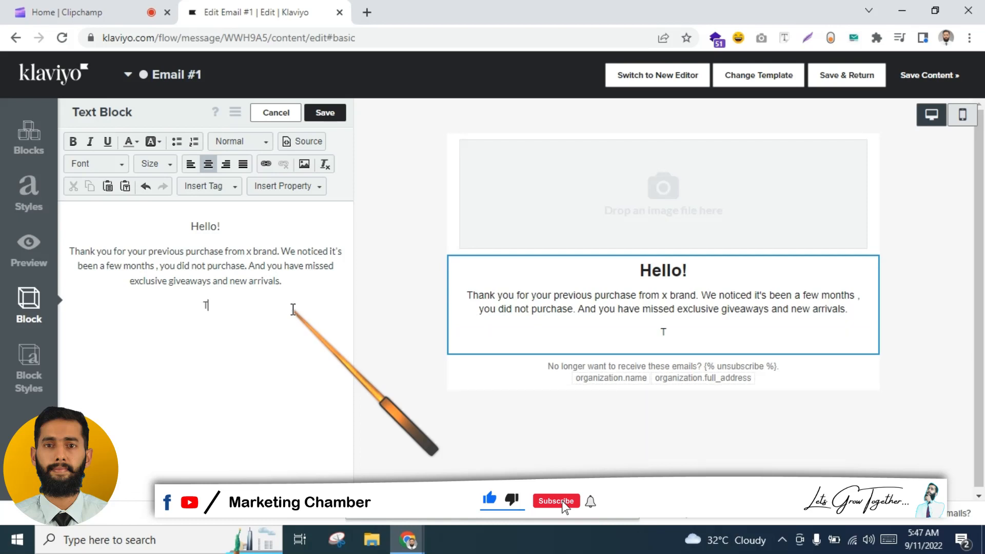
{"action": "type", "text": "o win you b"}
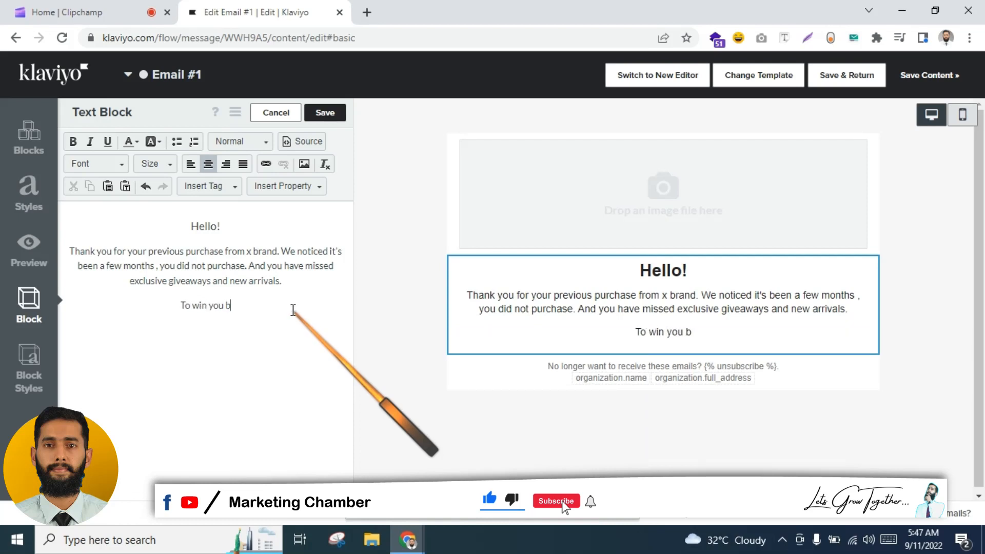
{"action": "type", "text": "ack"}
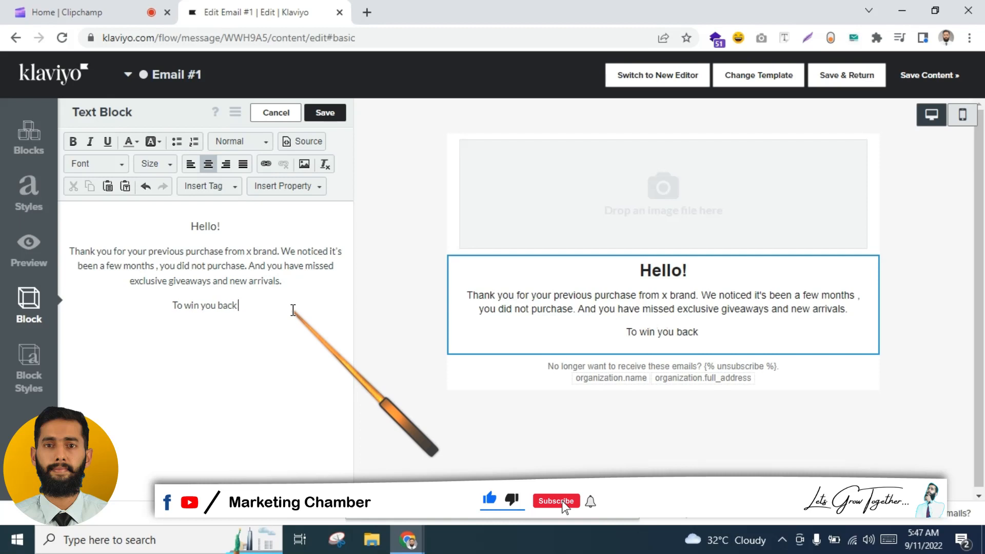
{"action": "type", "text": ", we have"}
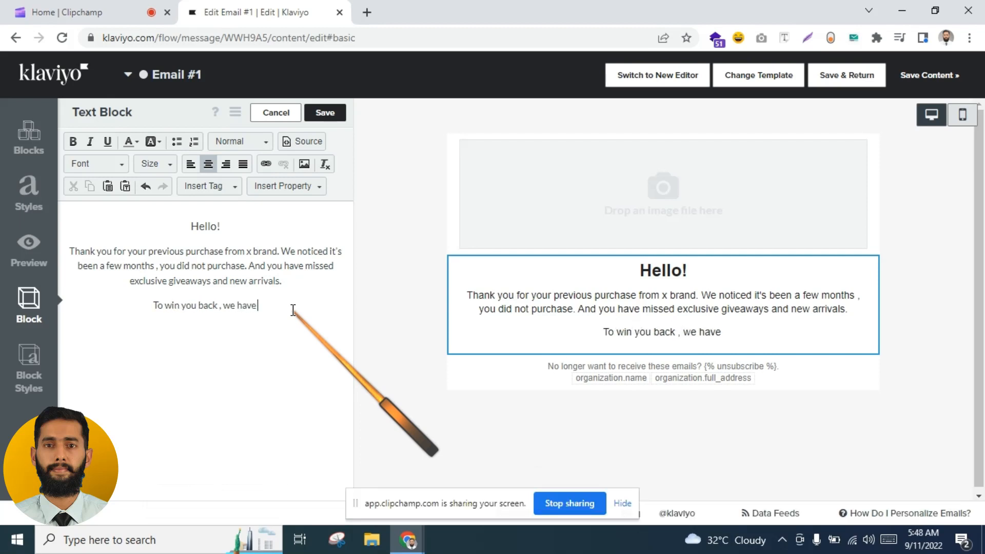
{"action": "type", "text": "extra x"}
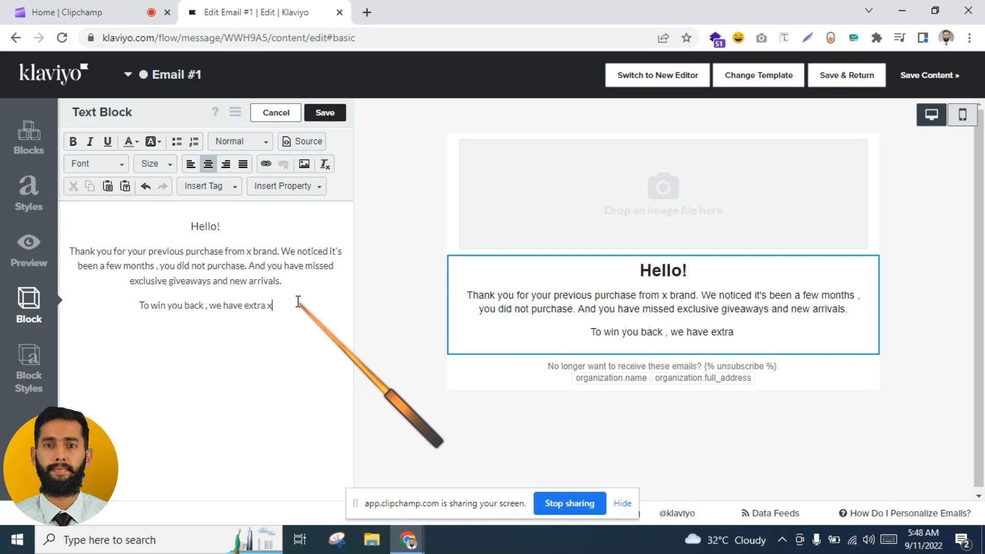
{"action": "type", "text": "X%"}
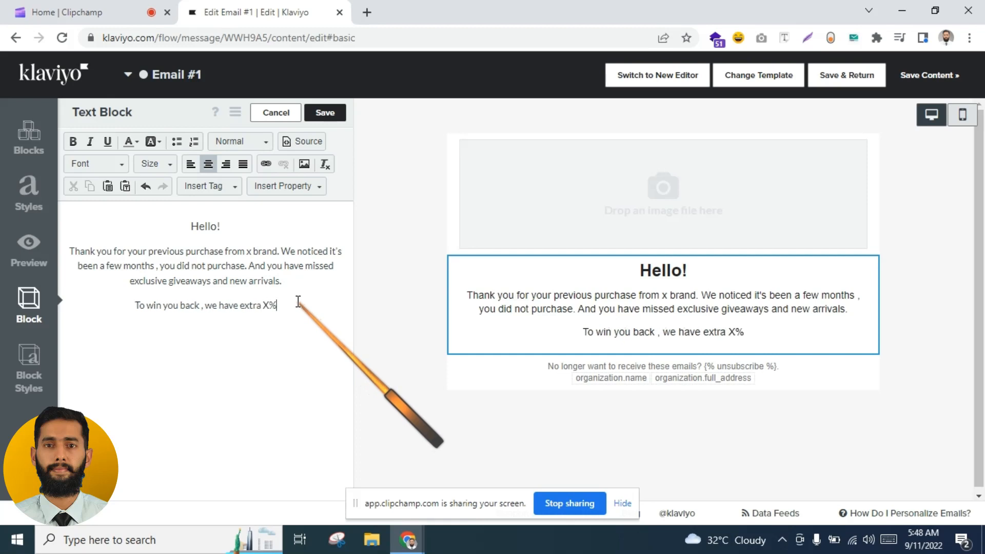
{"action": "type", "text": "OFF"}
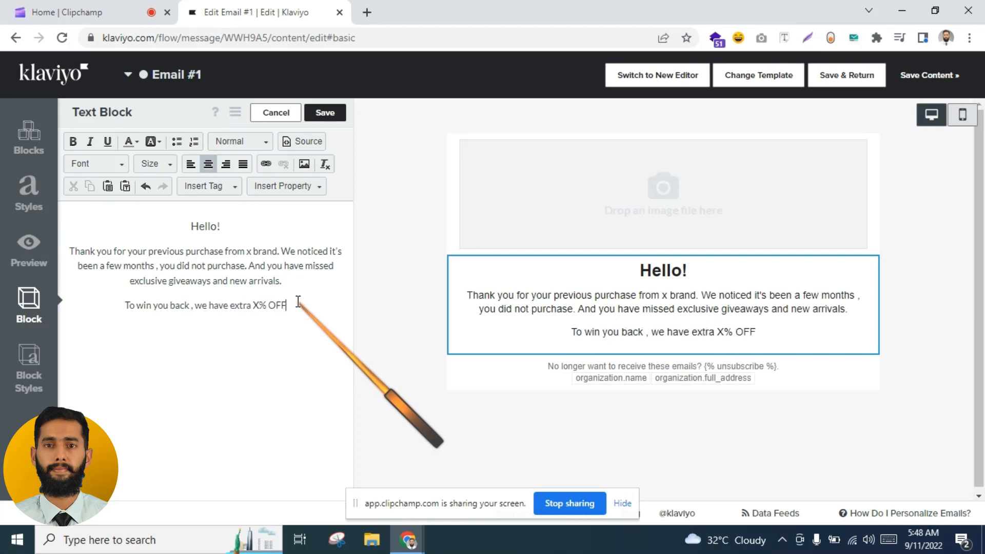
Step: Add a 'USE CODE: WIN20' line and make it a Heading 2
{"action": "right_click", "coordinate": [300, 307]}
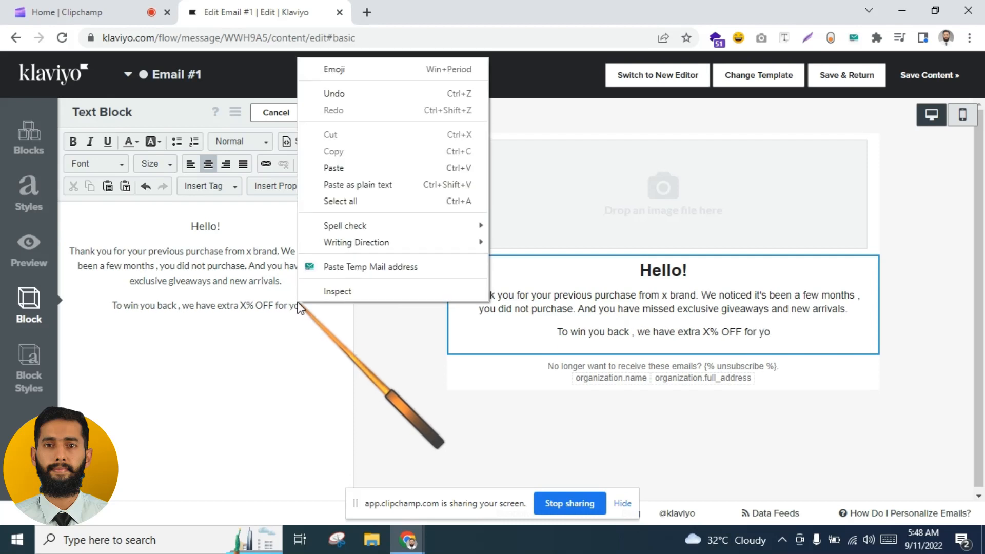
{"action": "left_click", "coordinate": [314, 324]}
{"action": "type", "text": "USE CODE:"}
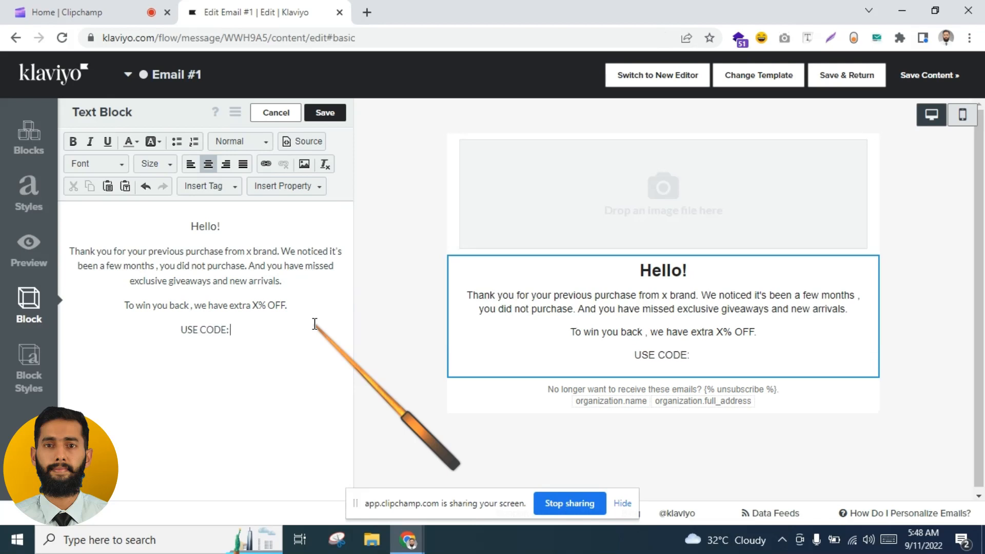
{"action": "type", "text": "WIN"}
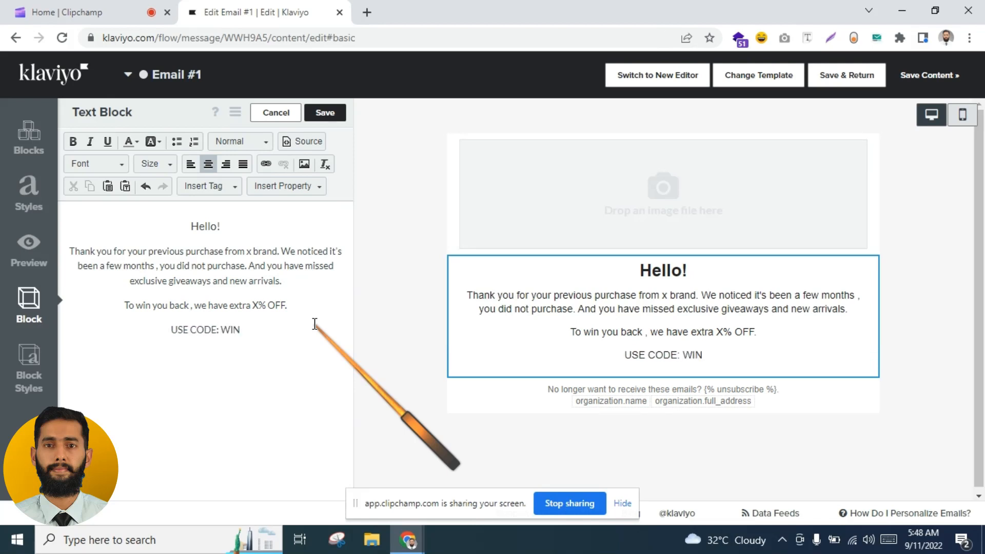
{"action": "left_click", "coordinate": [242, 330]}
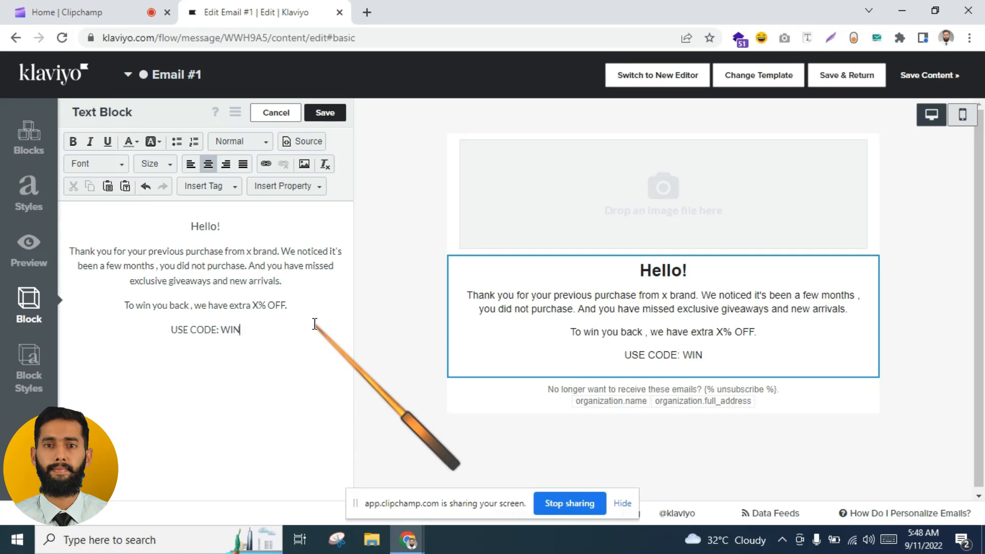
{"action": "type", "text": "20"}
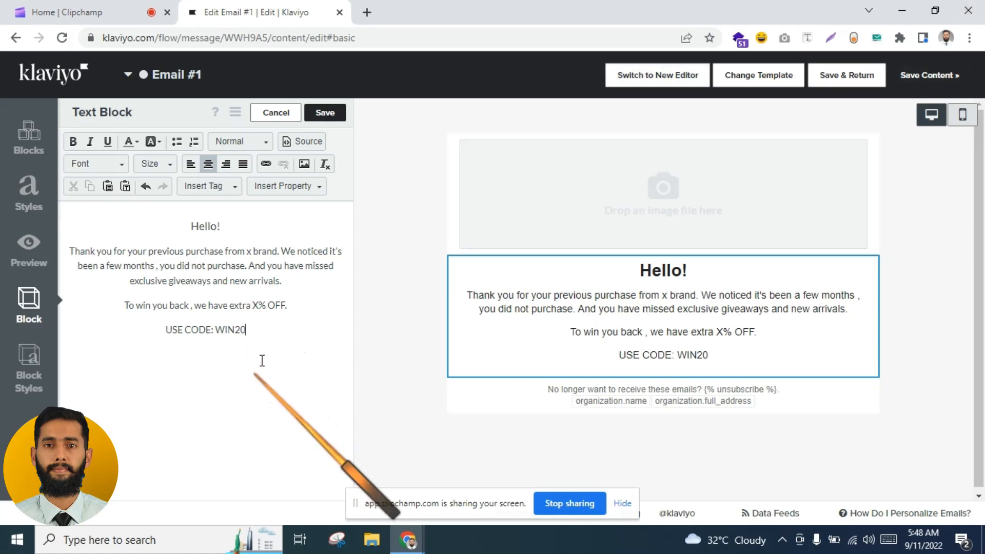
{"action": "left_click", "coordinate": [241, 140]}
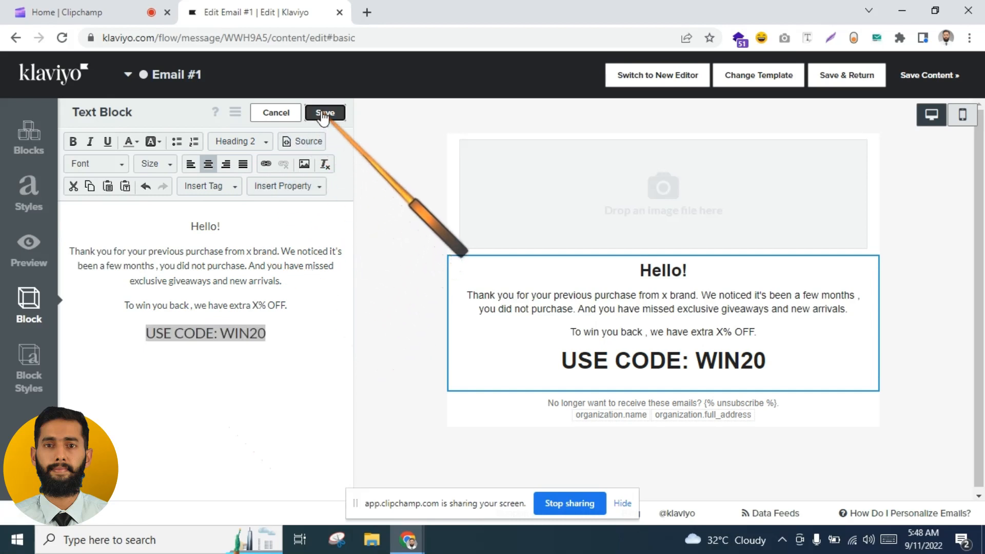
Step: Save the text block and relabel the button to 'SHOP NOW'
{"action": "left_click", "coordinate": [325, 113]}
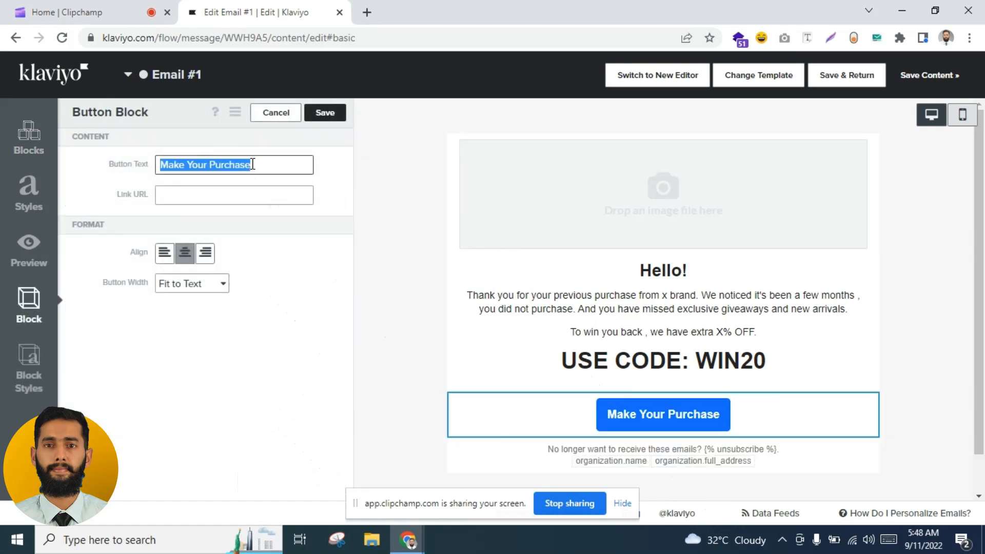
{"action": "type", "text": "SHOP NOW"}
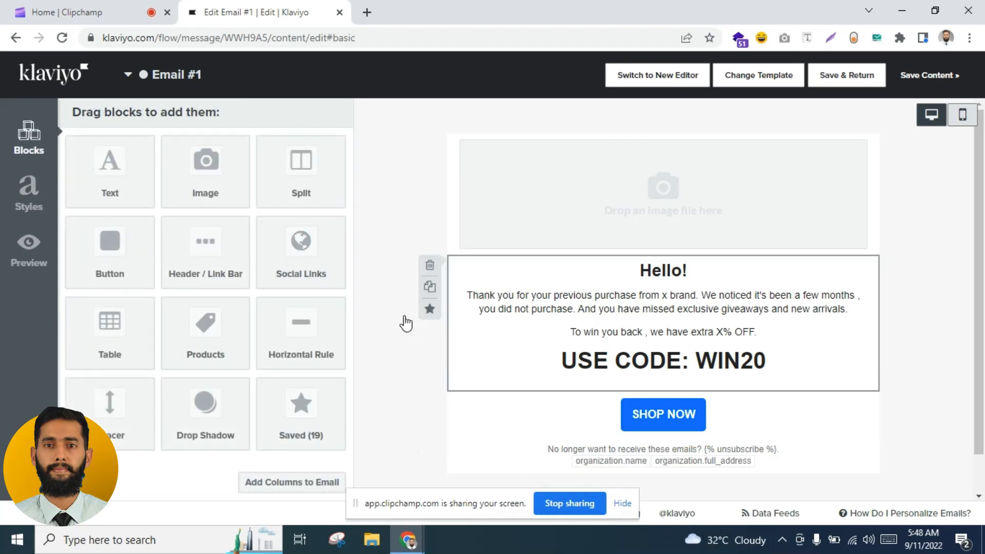
Step: Add a Products block with personalized recommendations in a 2x2 grid and save it
{"action": "left_click", "coordinate": [205, 333]}
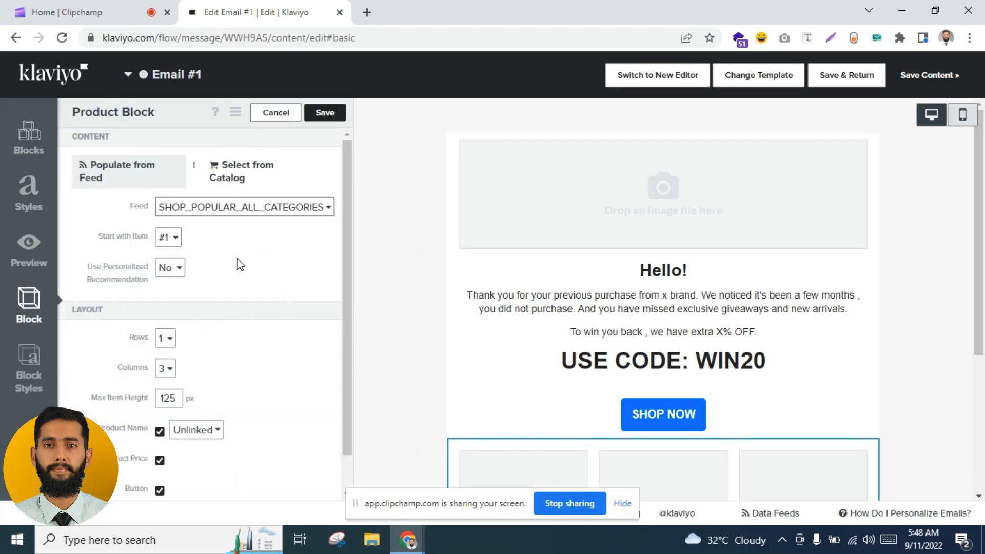
{"action": "left_click", "coordinate": [170, 267]}
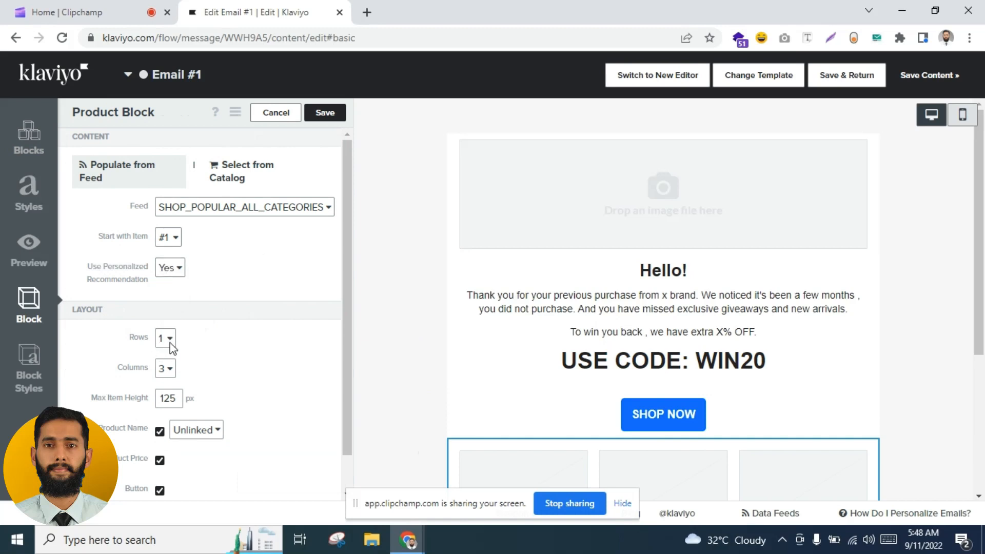
{"action": "left_click", "coordinate": [165, 367]}
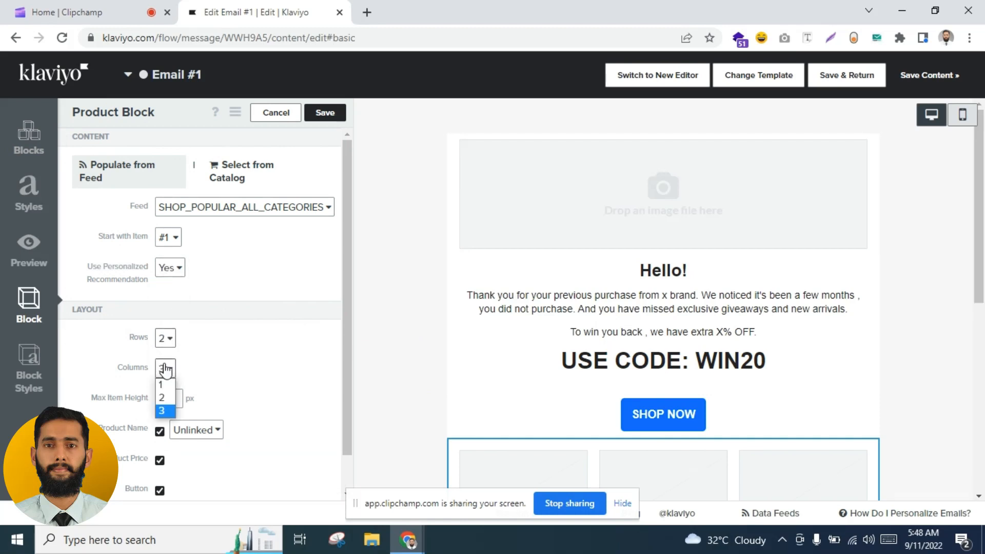
{"action": "left_click", "coordinate": [165, 397]}
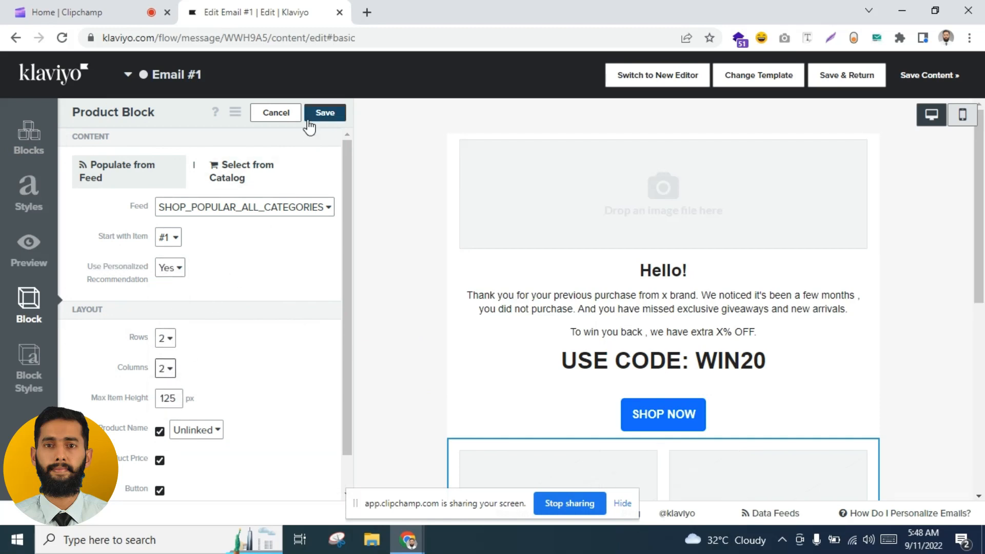
{"action": "left_click", "coordinate": [324, 112]}
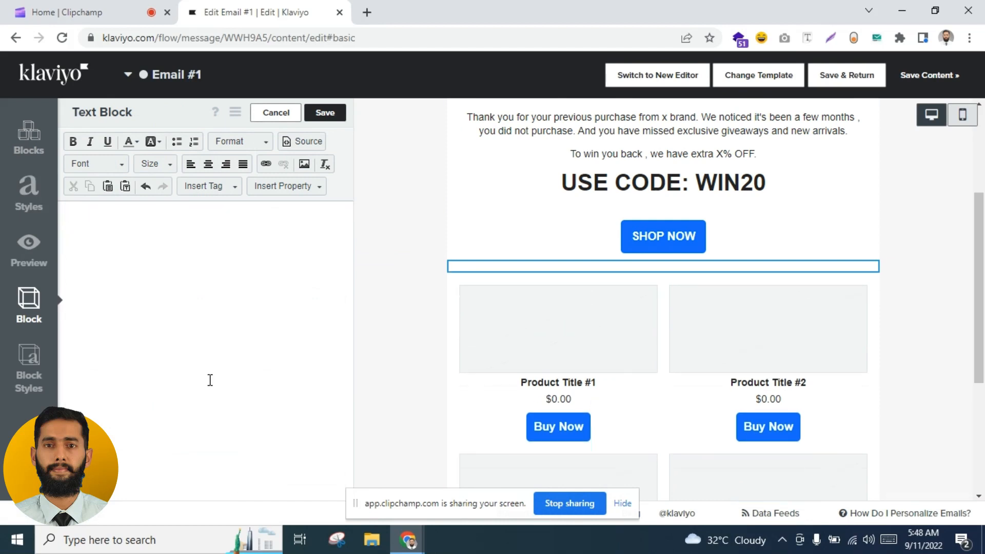
Step: Add a bold 'You May Love!' heading above the product grid
{"action": "type", "text": "You May Love!"}
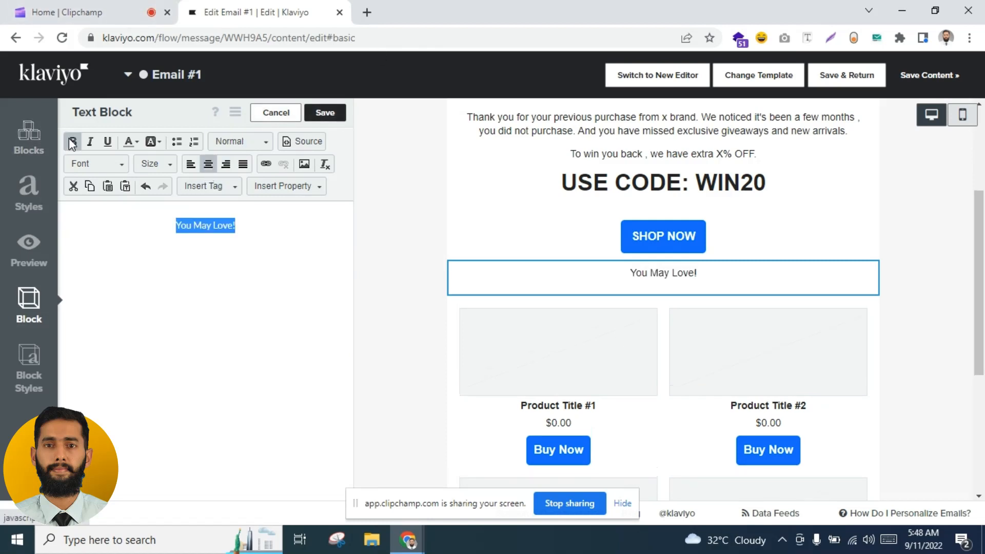
{"action": "left_click", "coordinate": [240, 140]}
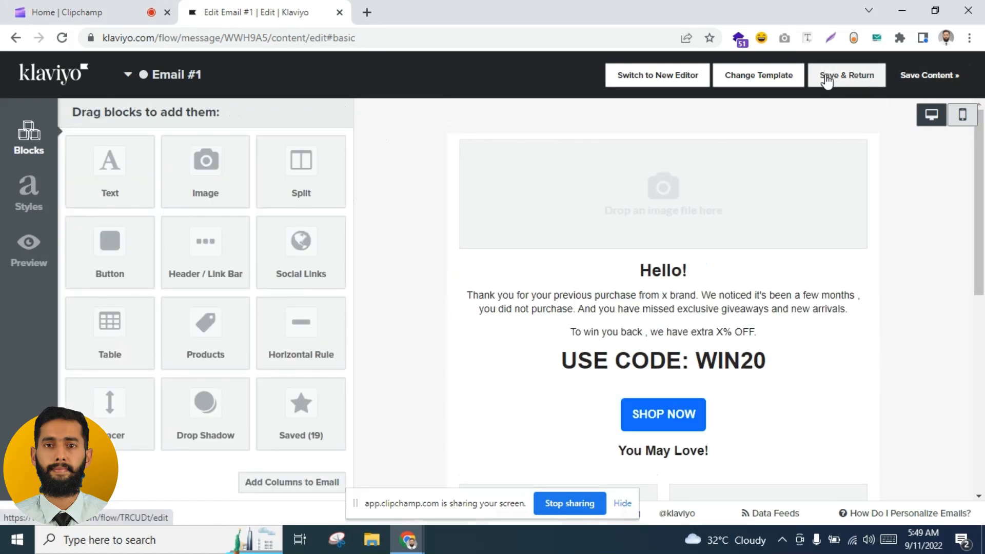
Step: Save Email #1, then set the following time delay to 5 days and save it
{"action": "left_click", "coordinate": [846, 76]}
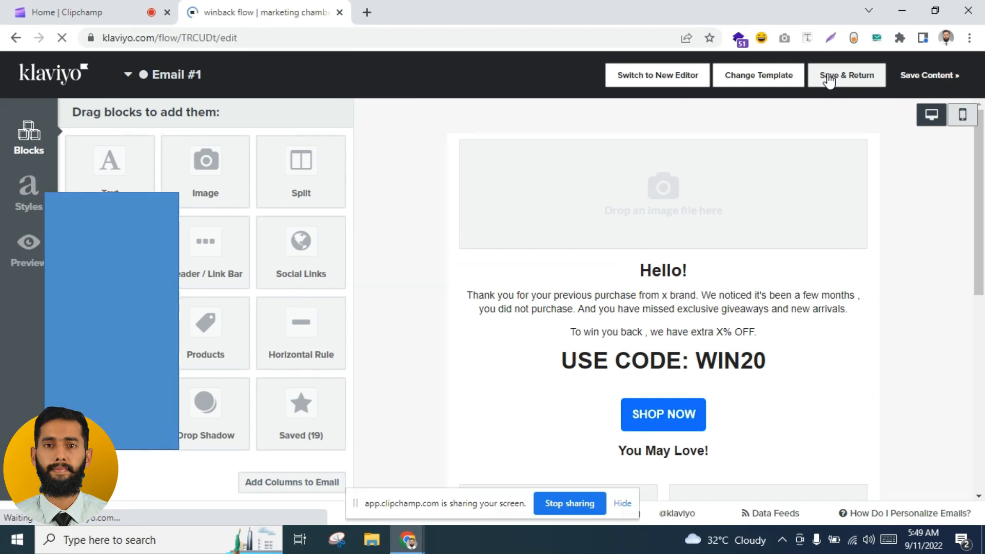
{"action": "left_click", "coordinate": [846, 75]}
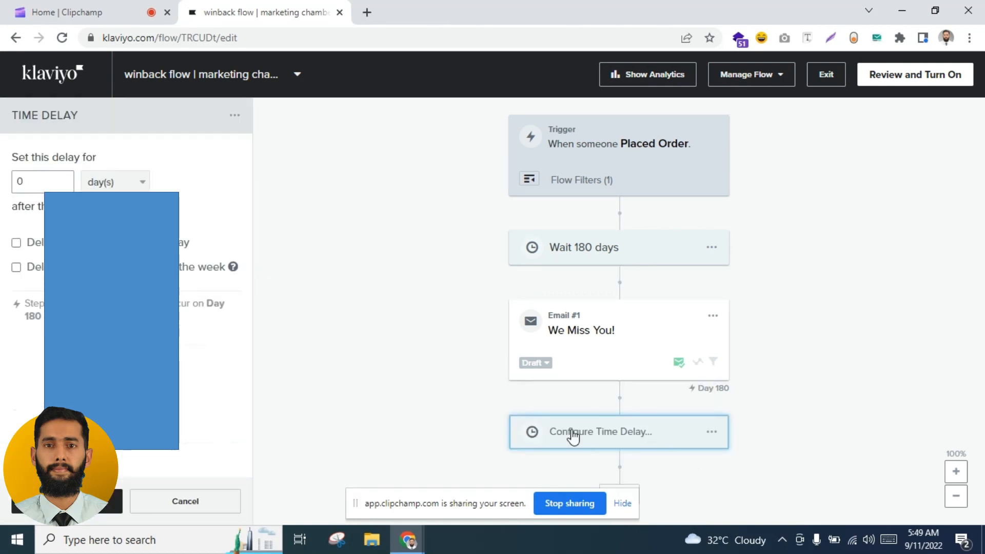
{"action": "left_click", "coordinate": [42, 181]}
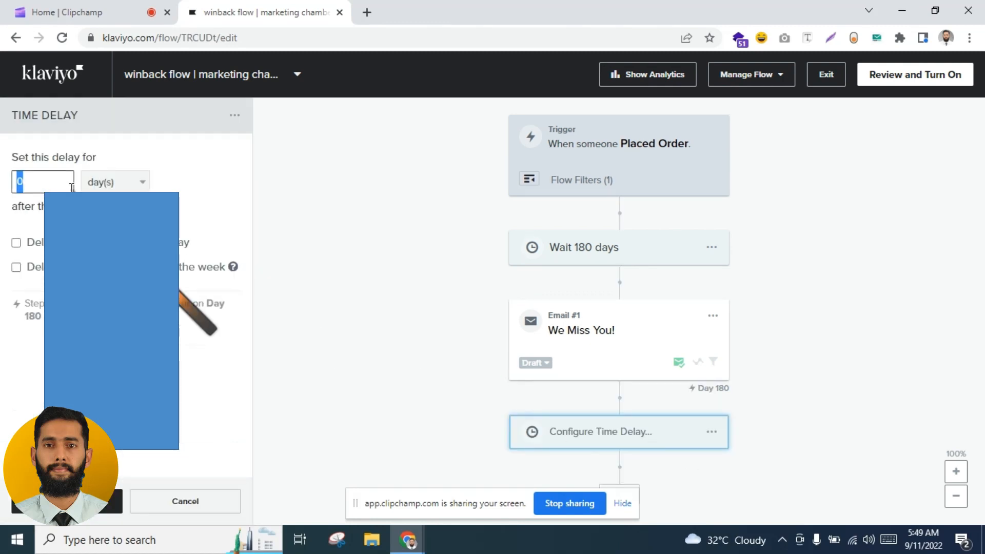
{"action": "type", "text": "5"}
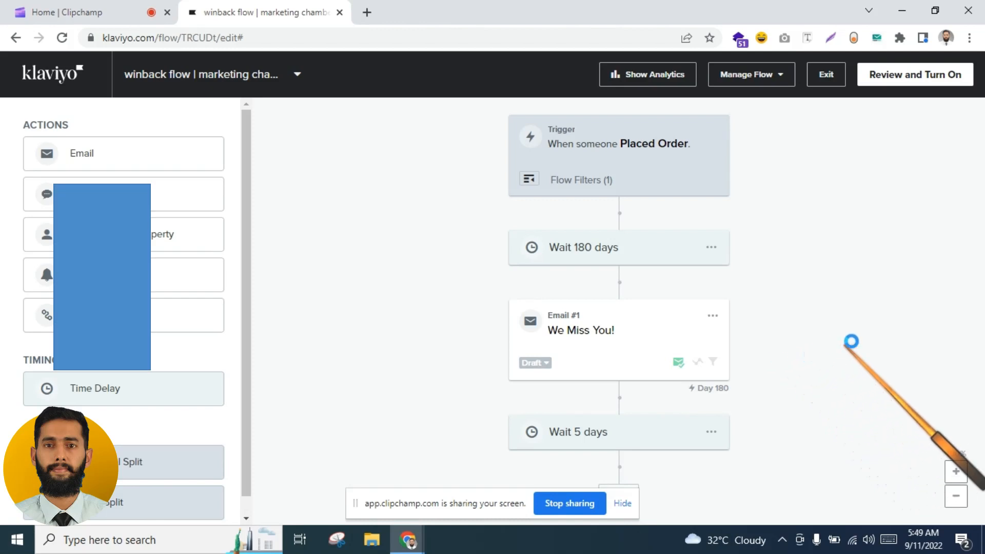
{"action": "left_click", "coordinate": [596, 331]}
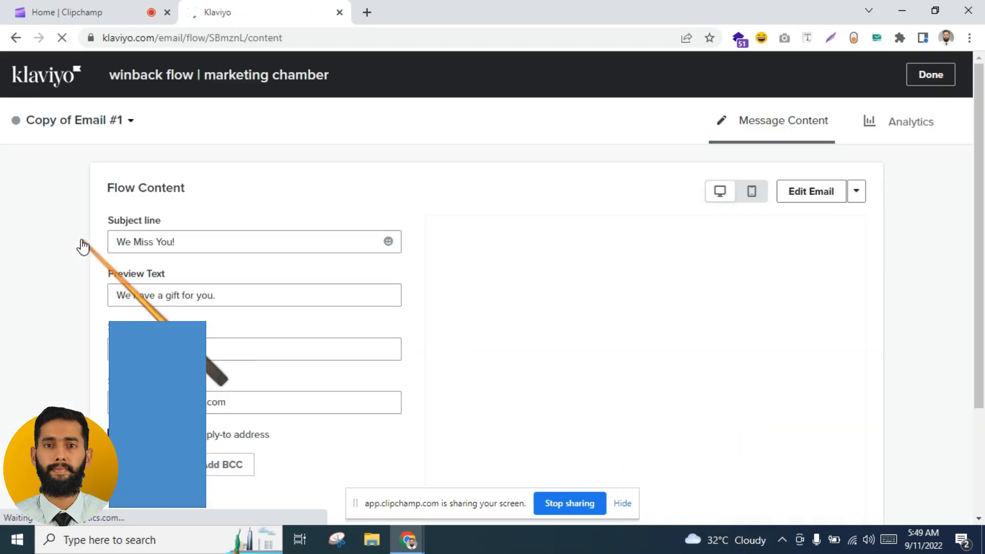
Step: Replace the subject with "Your Discount Is Waiting!" and preview text with "Dont let it GO.", then edit the email content
{"action": "left_click", "coordinate": [202, 241]}
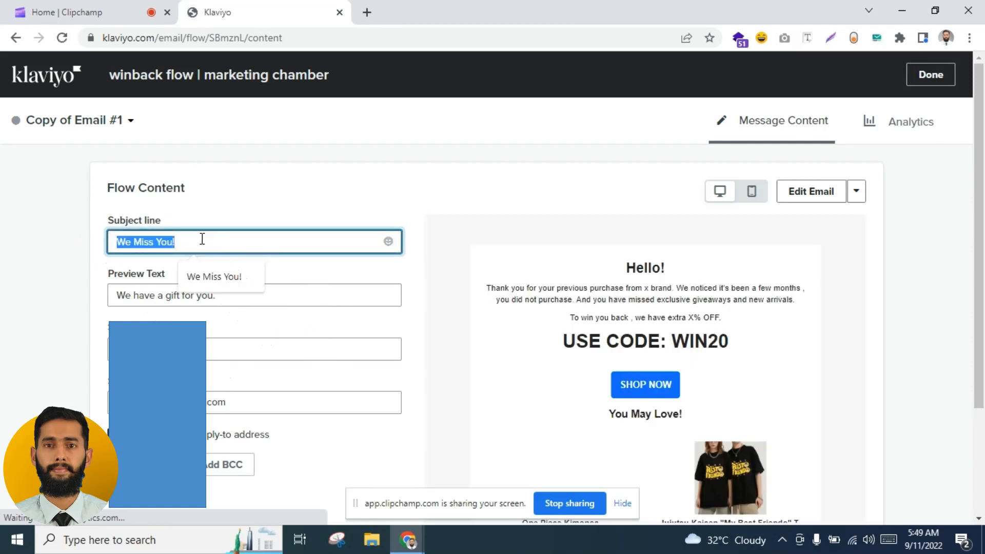
{"action": "type", "text": "Your D"}
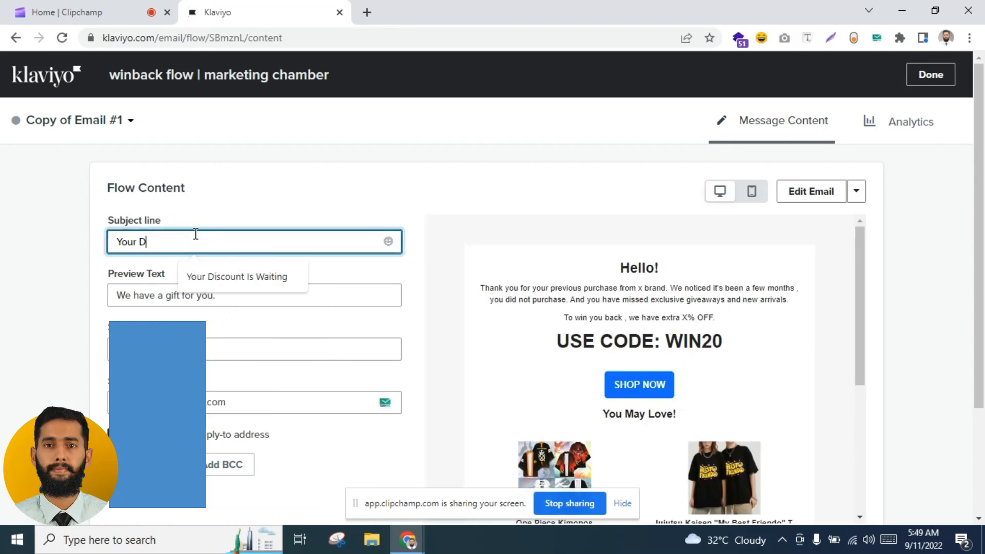
{"action": "type", "text": "is"}
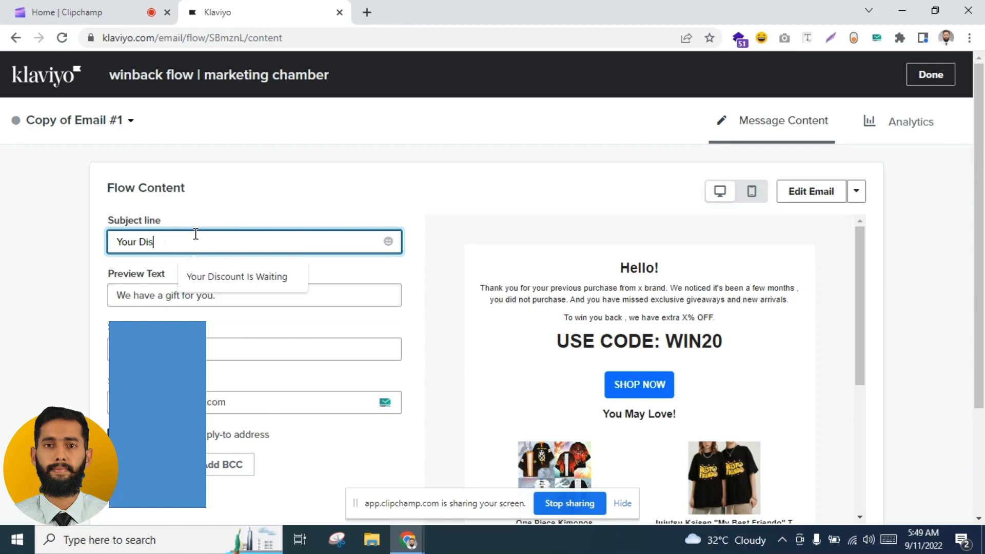
{"action": "left_click", "coordinate": [235, 277]}
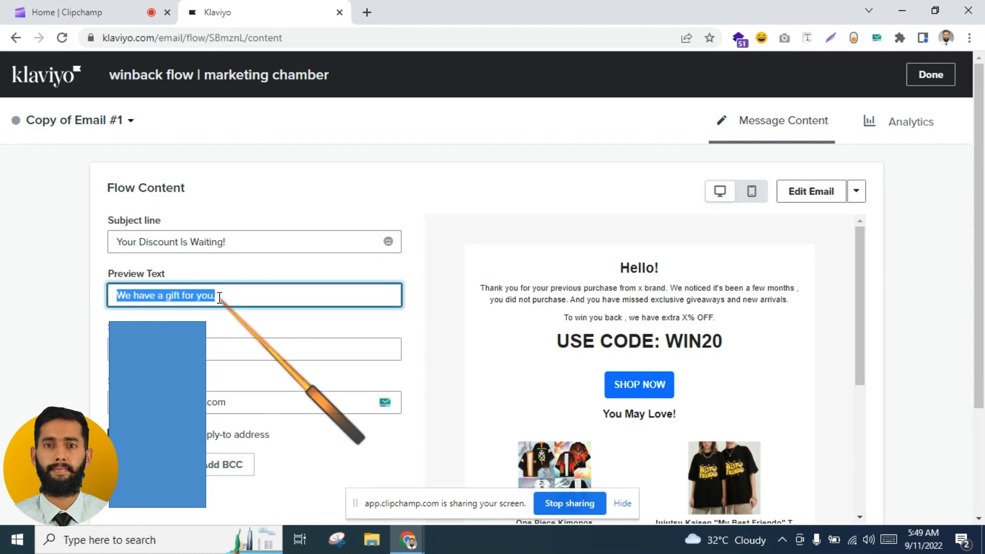
{"action": "type", "text": "D"}
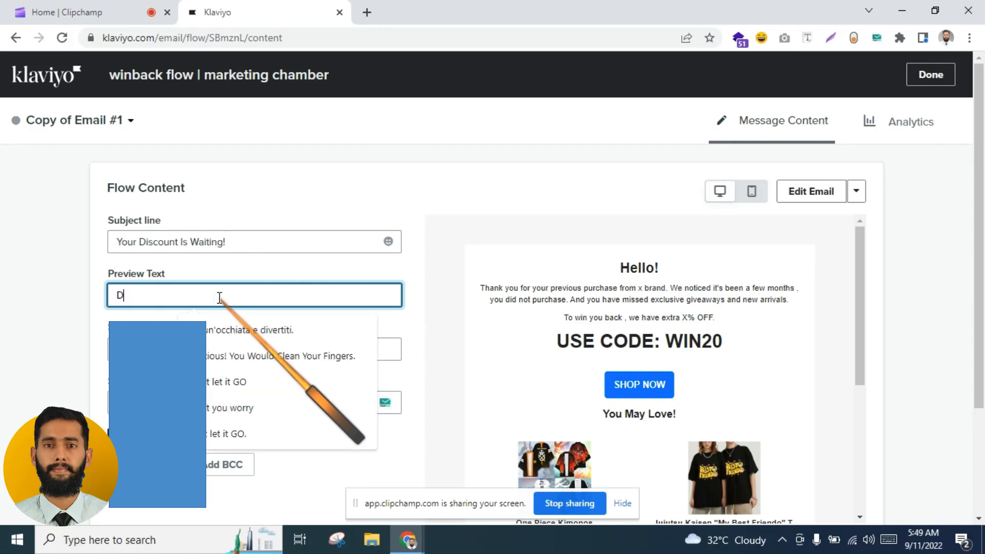
{"action": "type", "text": "ont let it GO."}
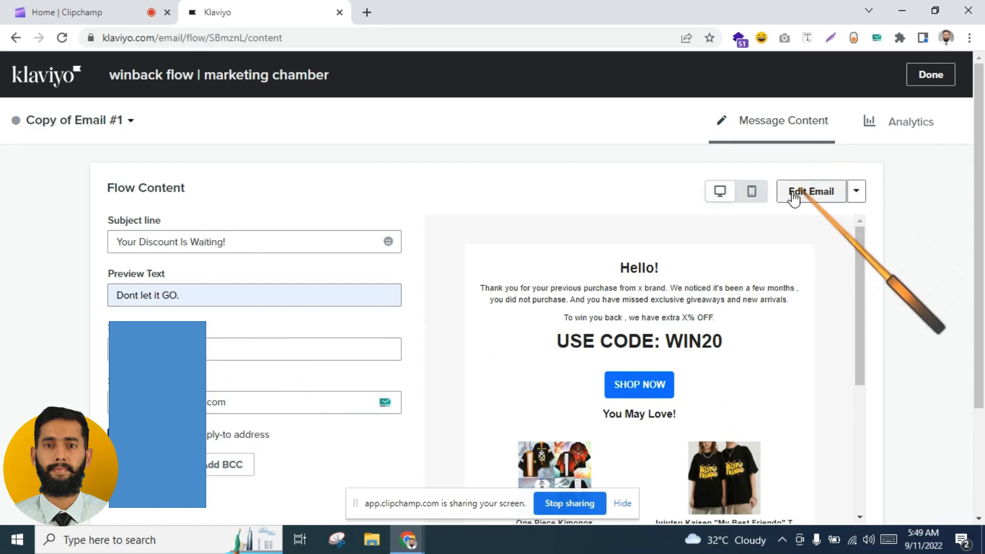
{"action": "left_click", "coordinate": [811, 191]}
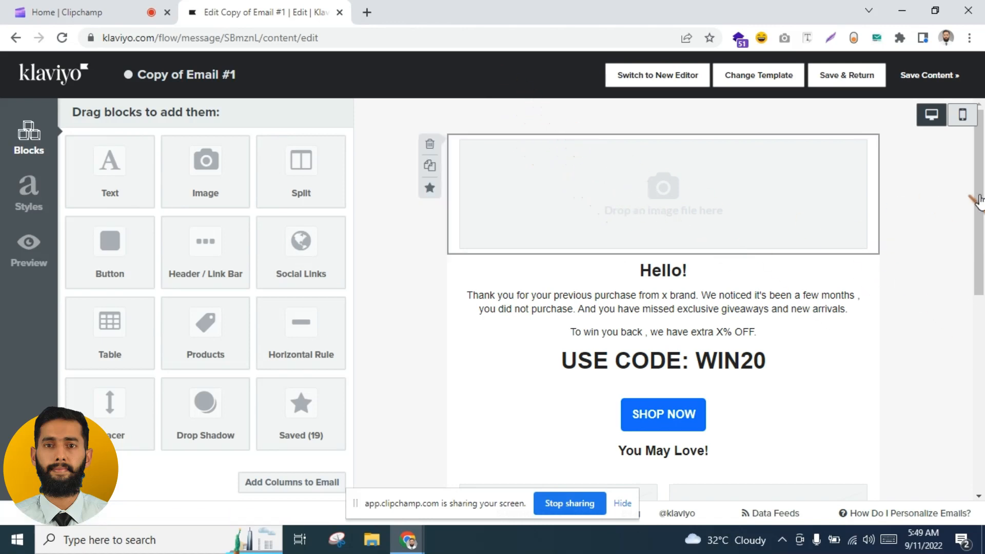
Step: Rewrite the greeting paragraph to "This is your last chance to save X% OFF your next purchase."
{"action": "scroll", "scroll_direction": "down", "scroll_amount": 3}
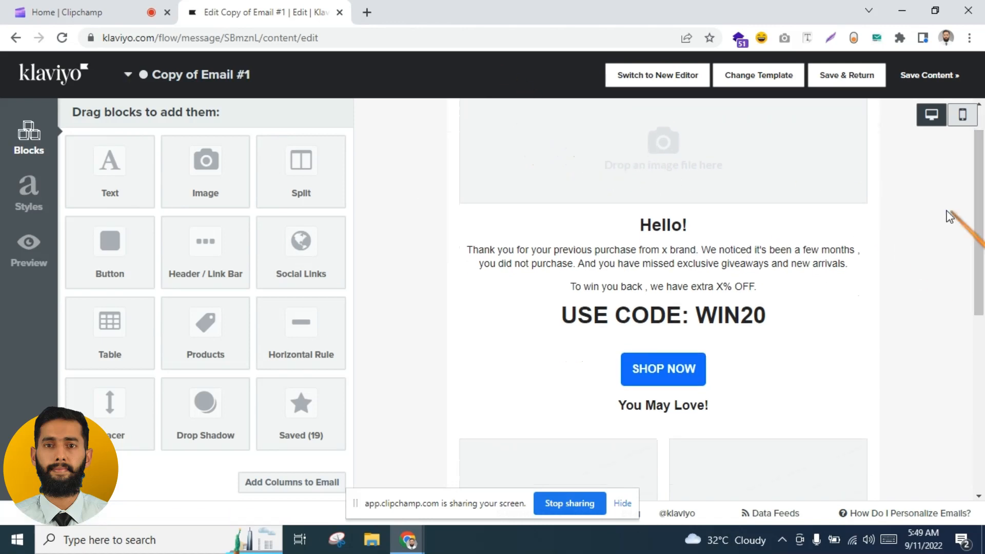
{"action": "mouse_move", "coordinate": [971, 222]}
{"action": "type", "text": "This is"}
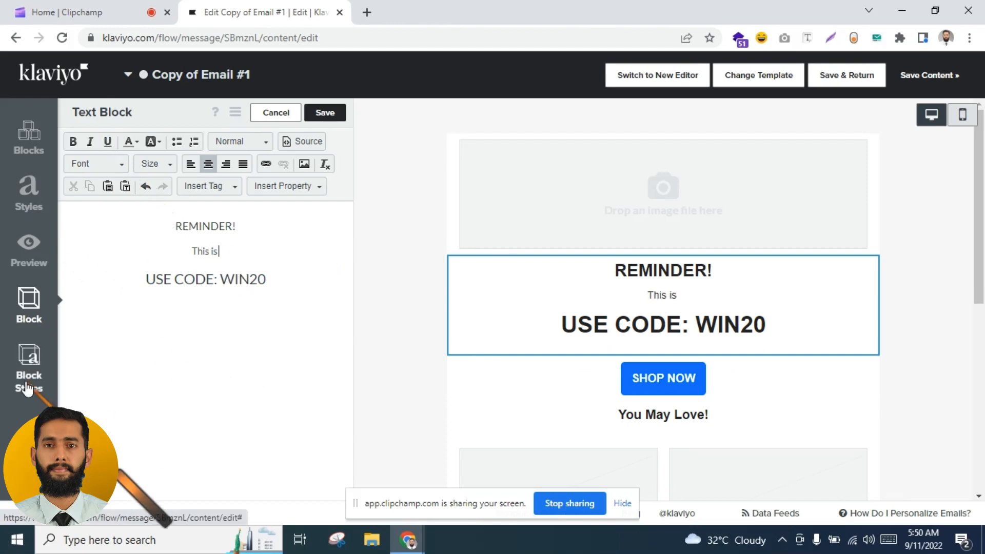
{"action": "type", "text": "your"}
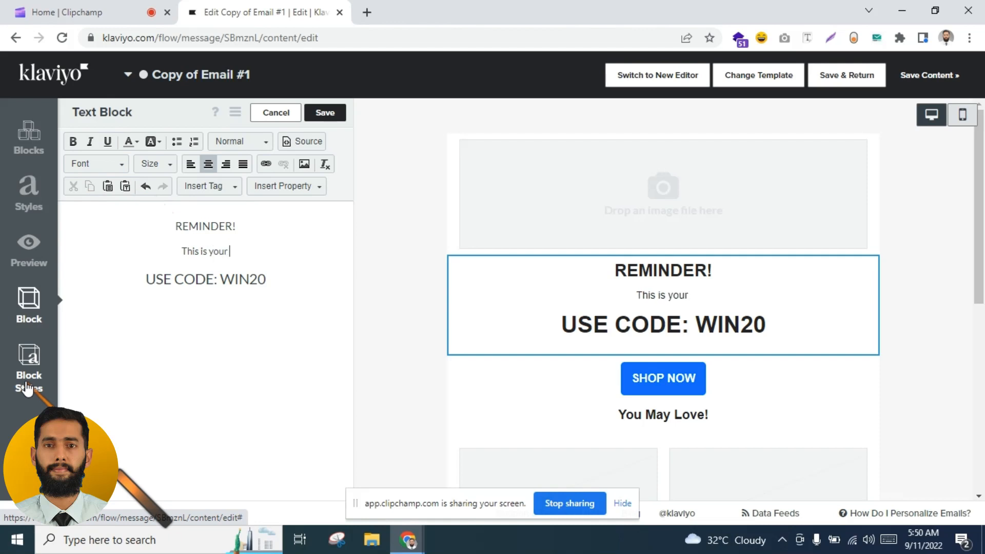
{"action": "type", "text": "last chance to save"}
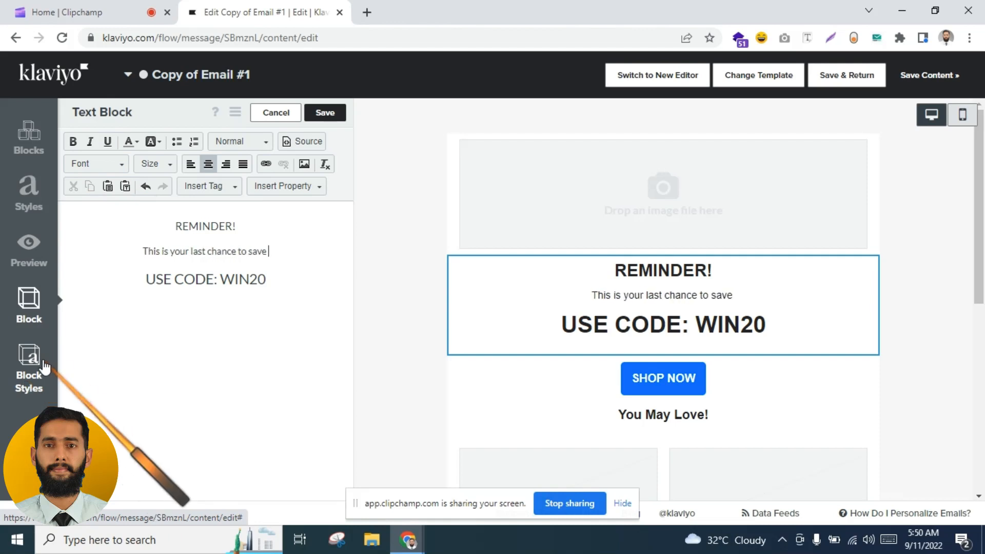
{"action": "type", "text": "X"}
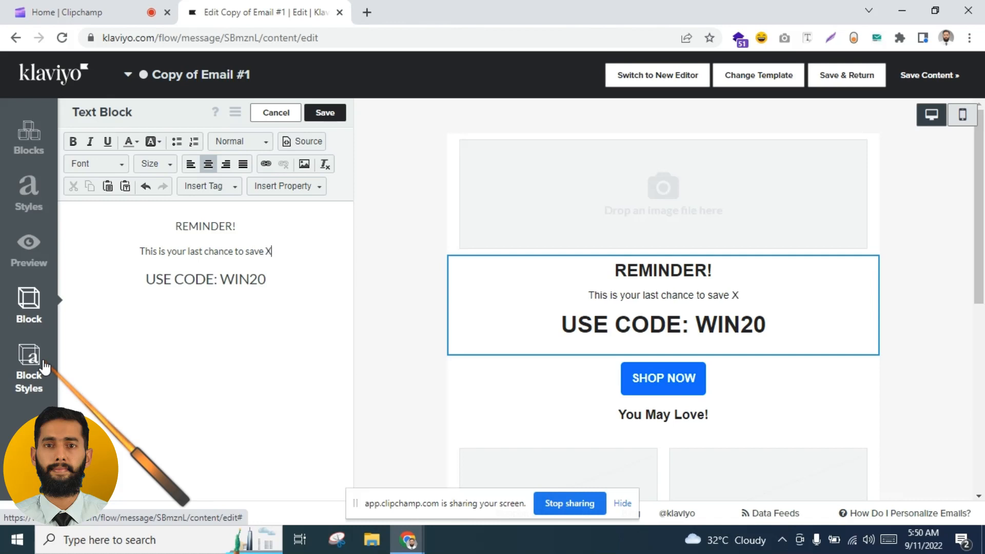
{"action": "type", "text": "% OFF"}
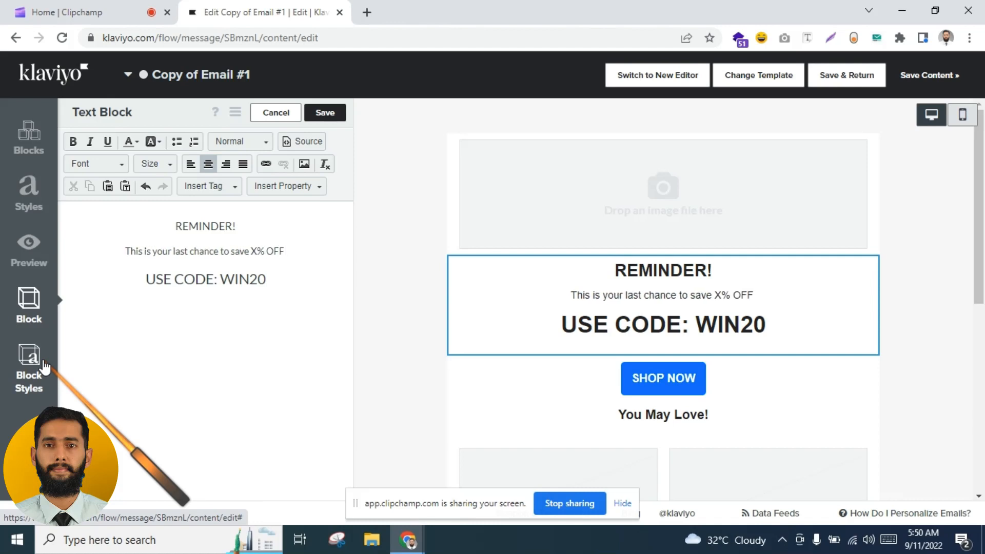
{"action": "type", "text": "your next"}
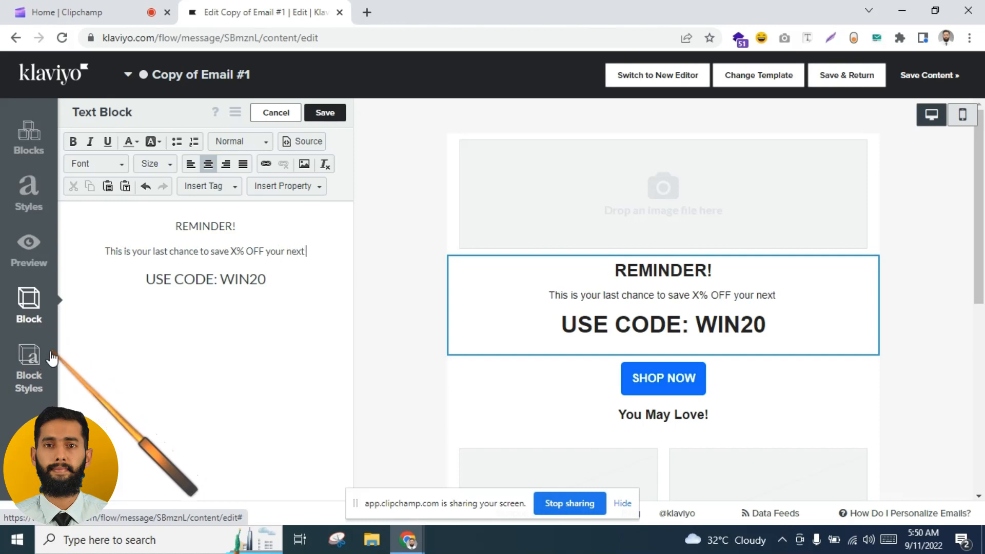
{"action": "type", "text": "purch"}
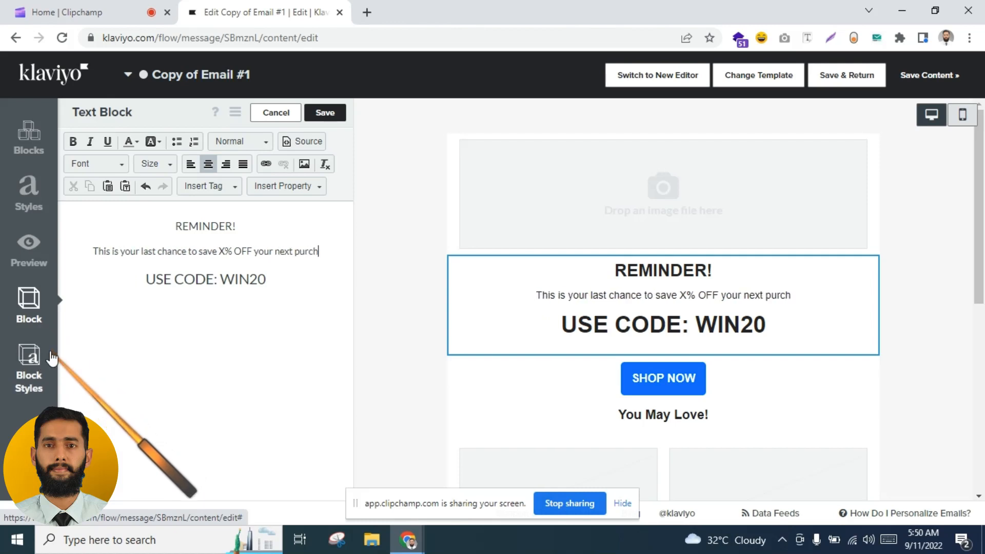
{"action": "type", "text": "ase."}
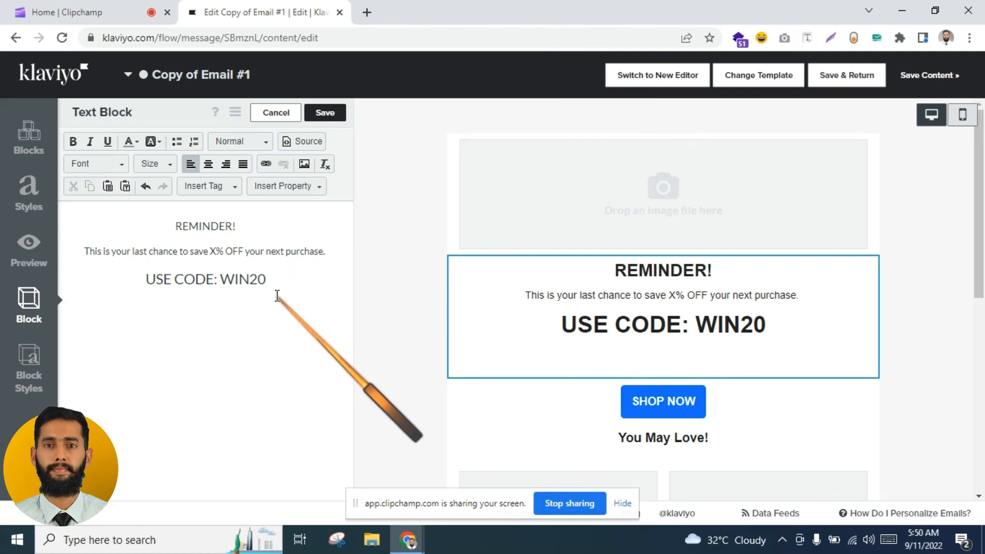
Step: Add the line "PS: Coupon is valid for next 3 days." below the WIN20 code heading
{"action": "type", "text": "PS:"}
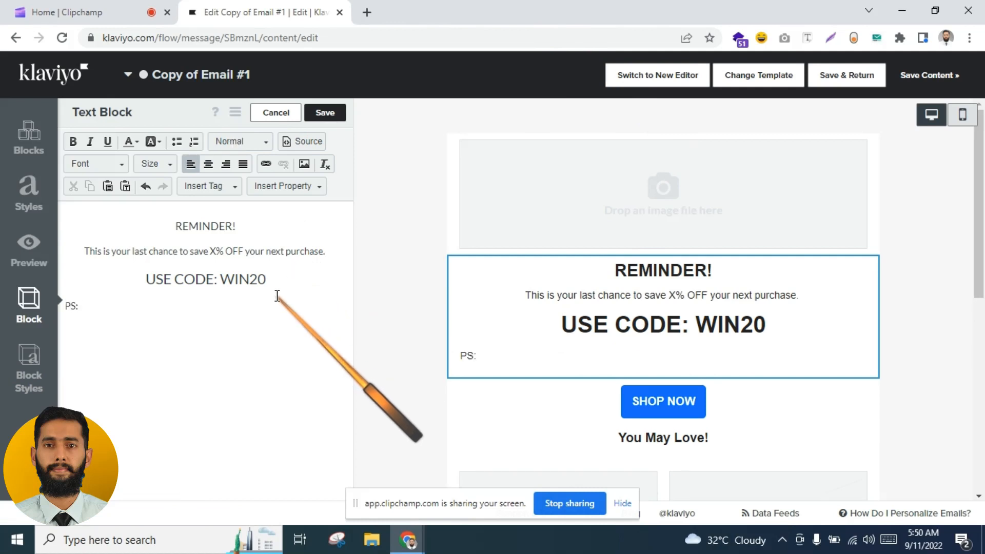
{"action": "type", "text": "Coupon is"}
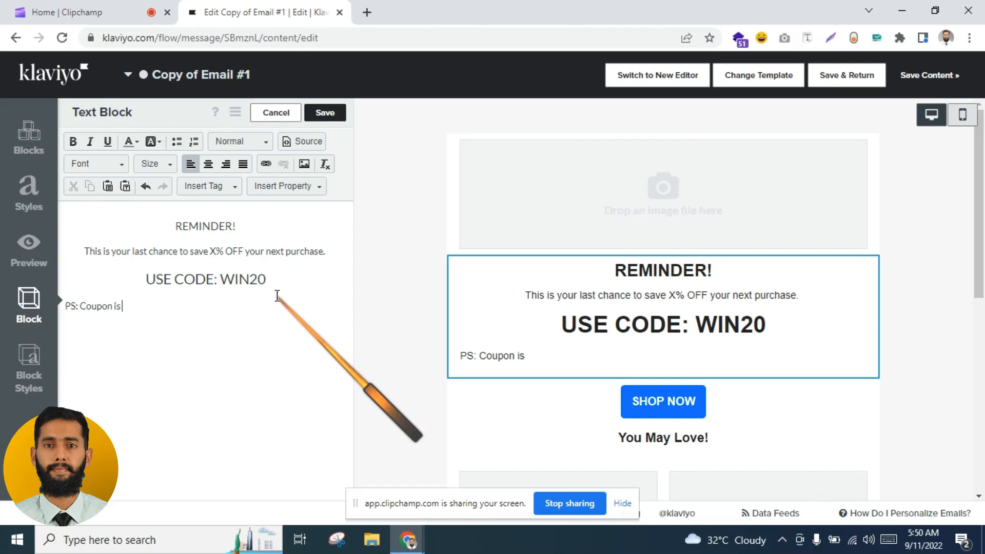
{"action": "type", "text": "valid"}
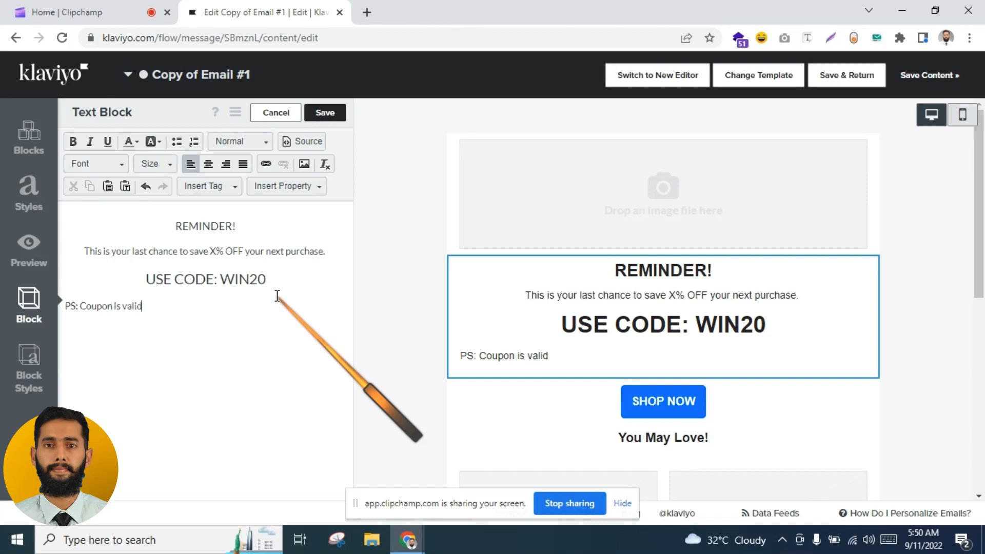
{"action": "type", "text": "for next"}
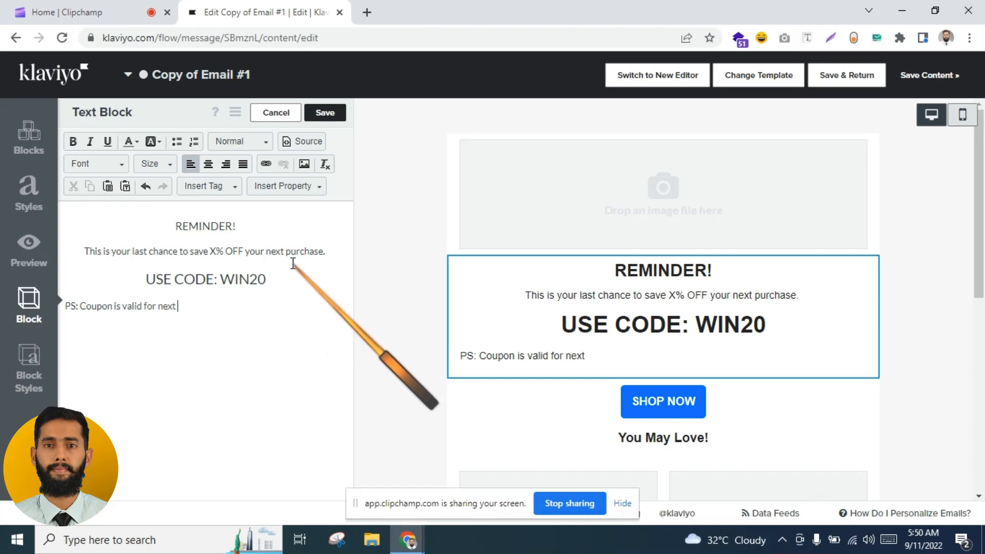
{"action": "type", "text": "3 days."}
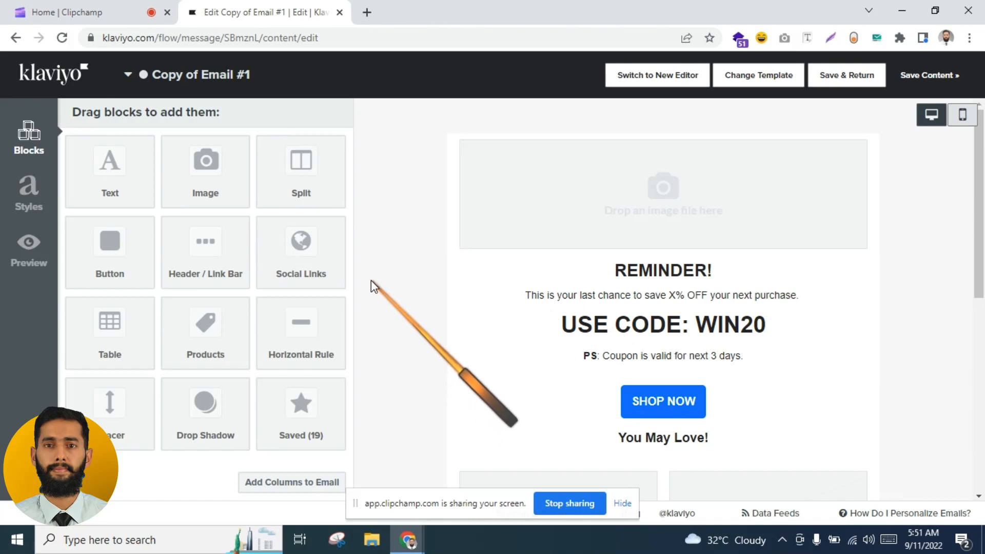
{"action": "mouse_move", "coordinate": [394, 321]}
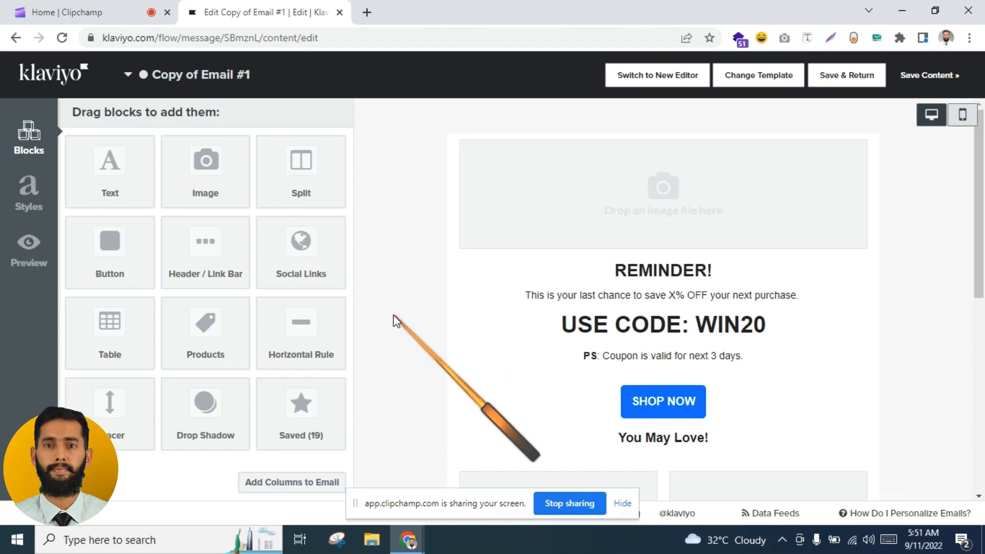